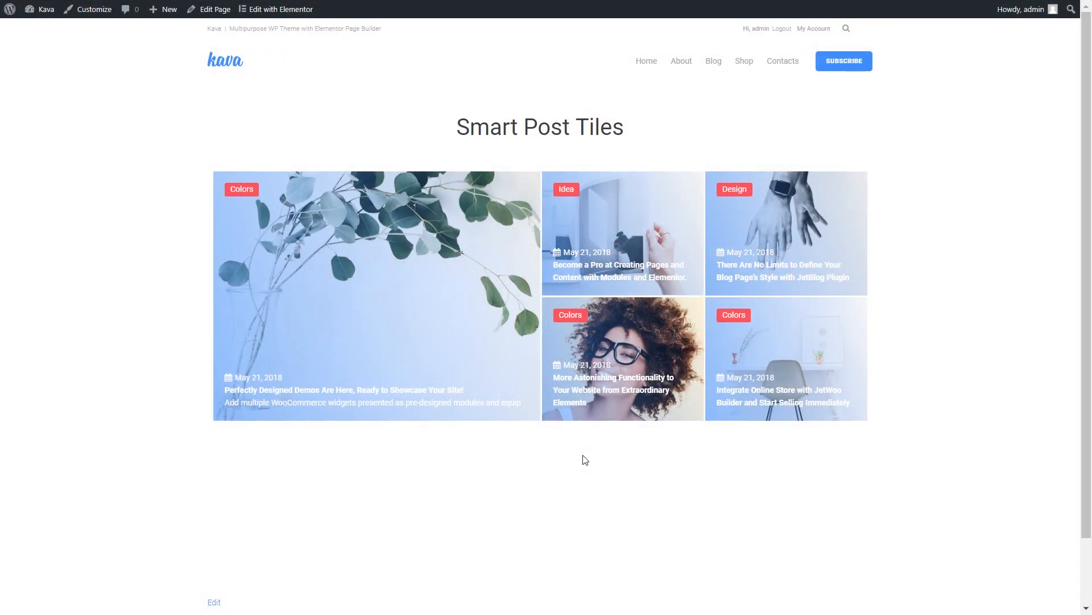
{"action": "mouse_move", "coordinate": [525, 152]}
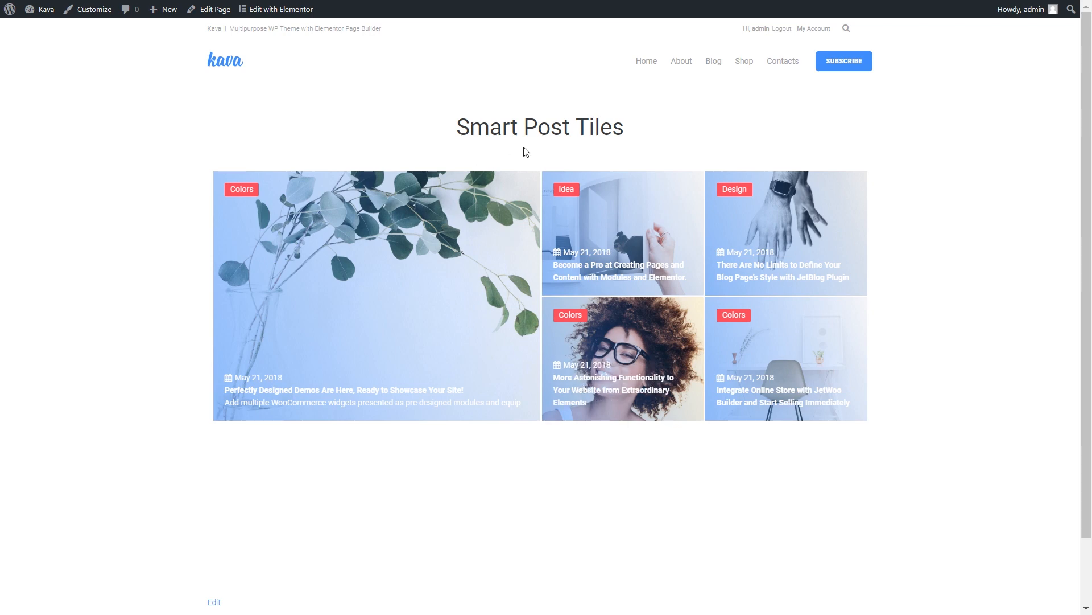
{"action": "mouse_move", "coordinate": [186, 426]}
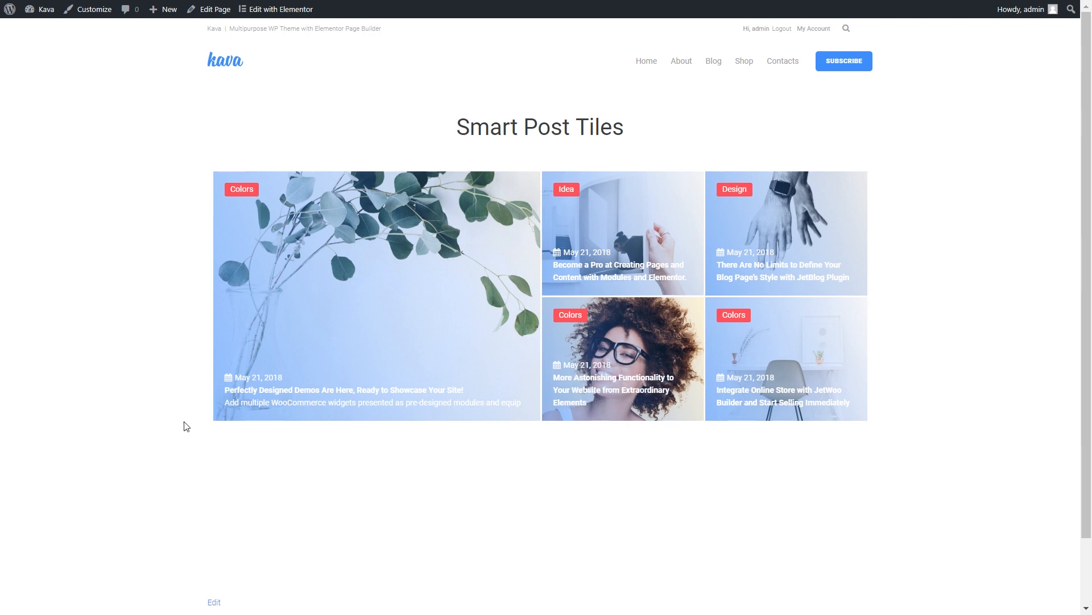
{"action": "mouse_move", "coordinate": [909, 270]}
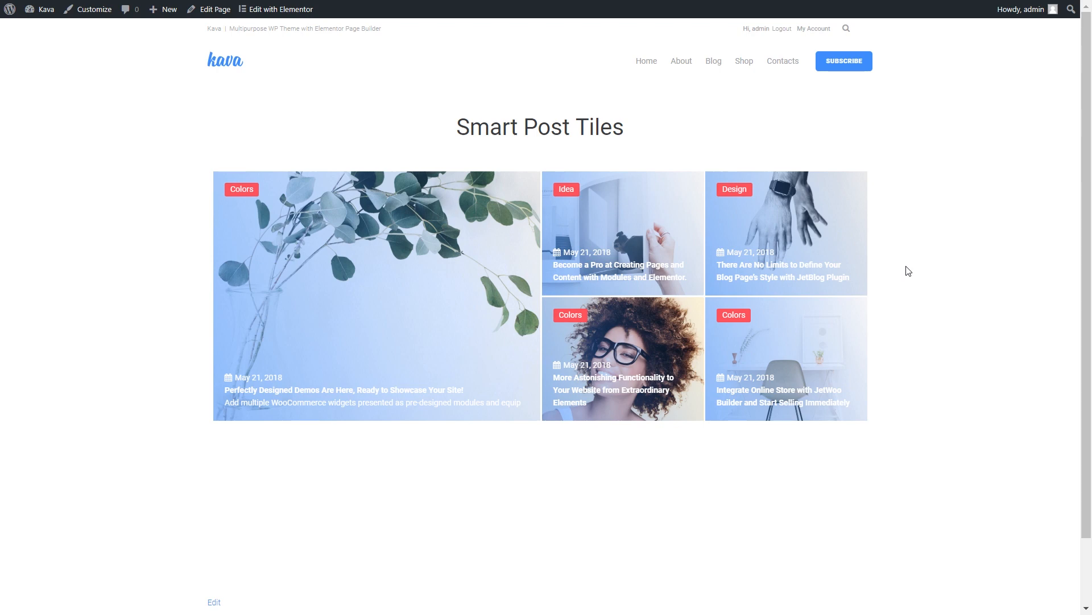
Step: Search the widget panel for 'Sm' to find the Smart Posts Tiles widget
{"action": "left_click", "coordinate": [256, 9]}
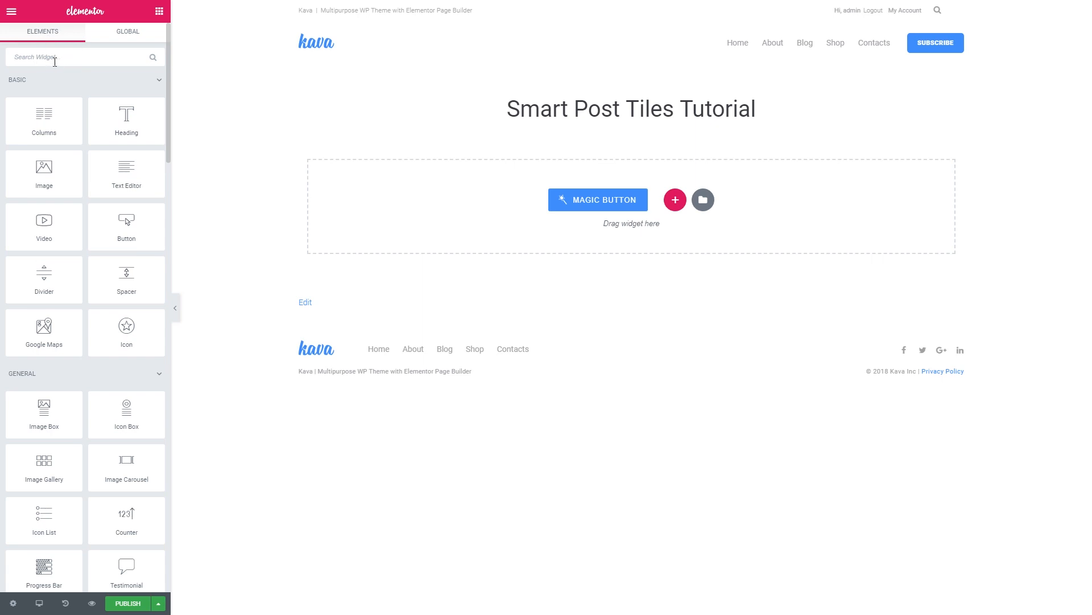
{"action": "type", "text": "Sm"}
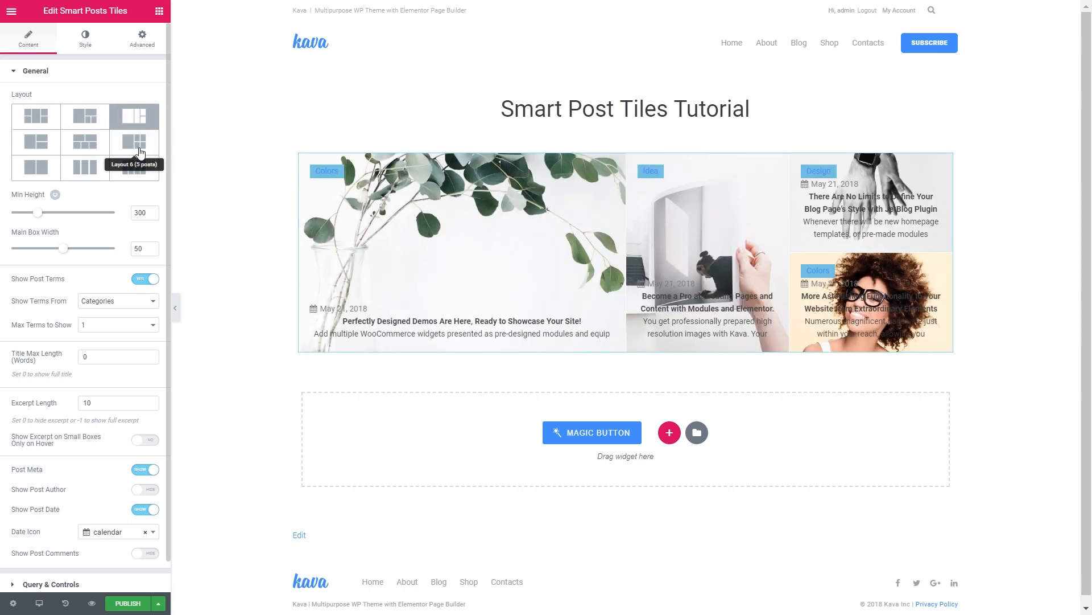
Step: Try Layouts 7, 8 and 9, then return to the five-post Layout 6
{"action": "left_click", "coordinate": [84, 141]}
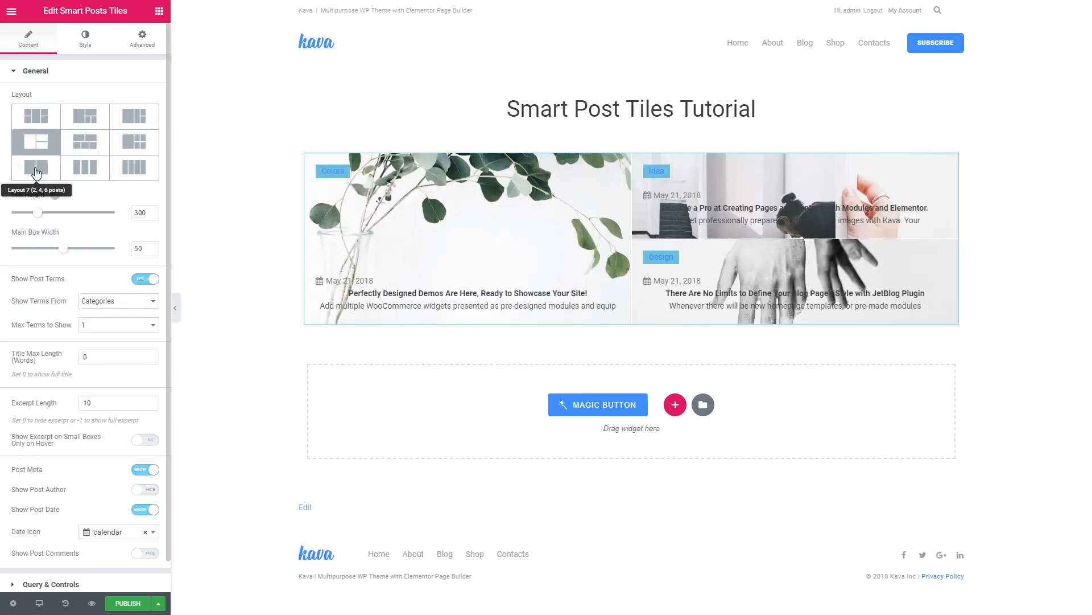
{"action": "left_click", "coordinate": [84, 167]}
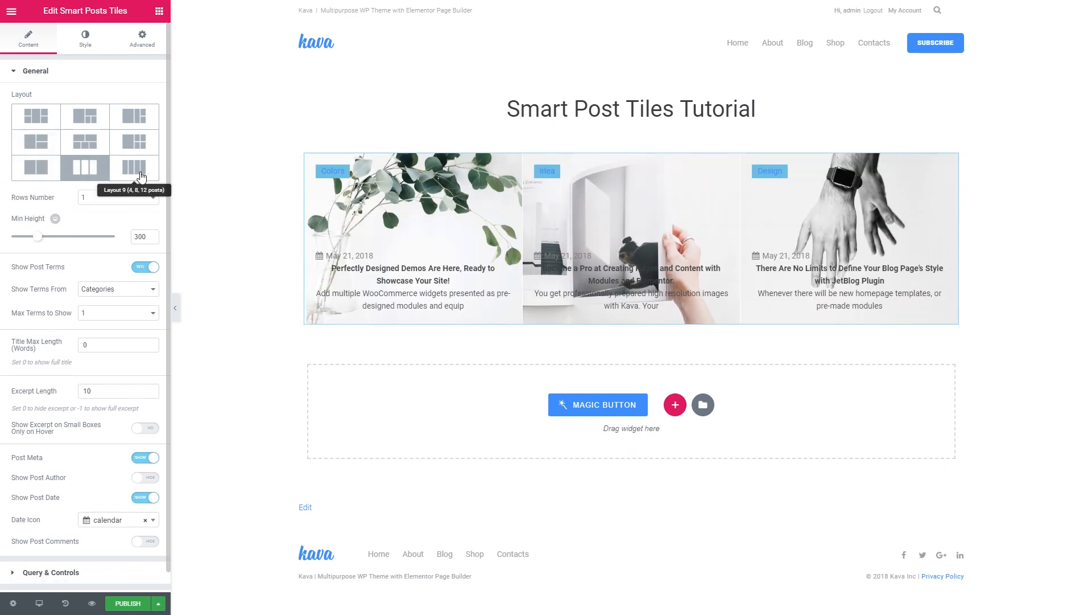
{"action": "left_click", "coordinate": [133, 168]}
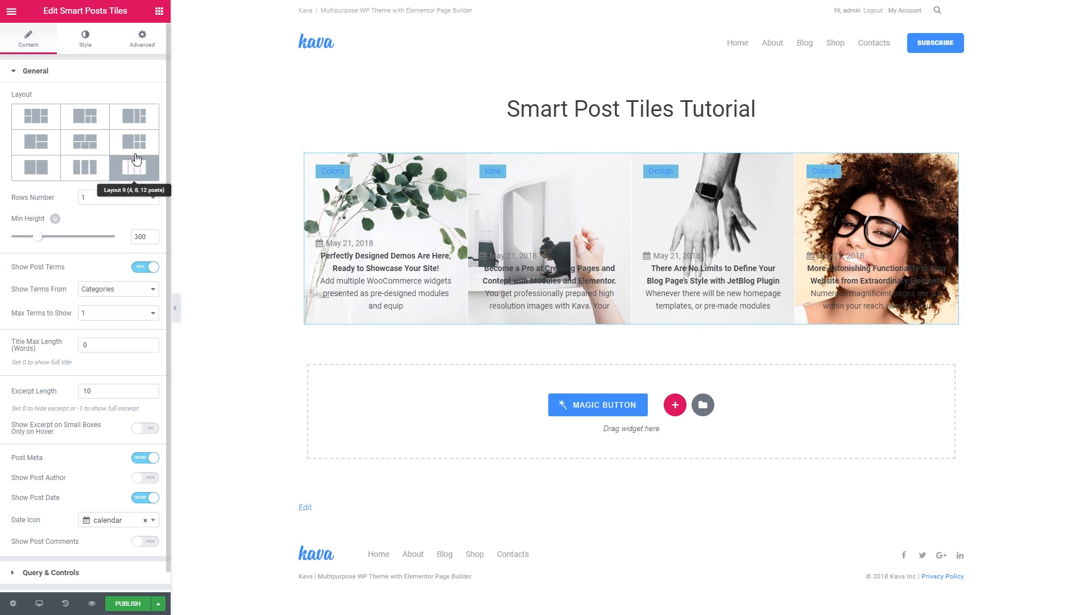
{"action": "left_click", "coordinate": [133, 142]}
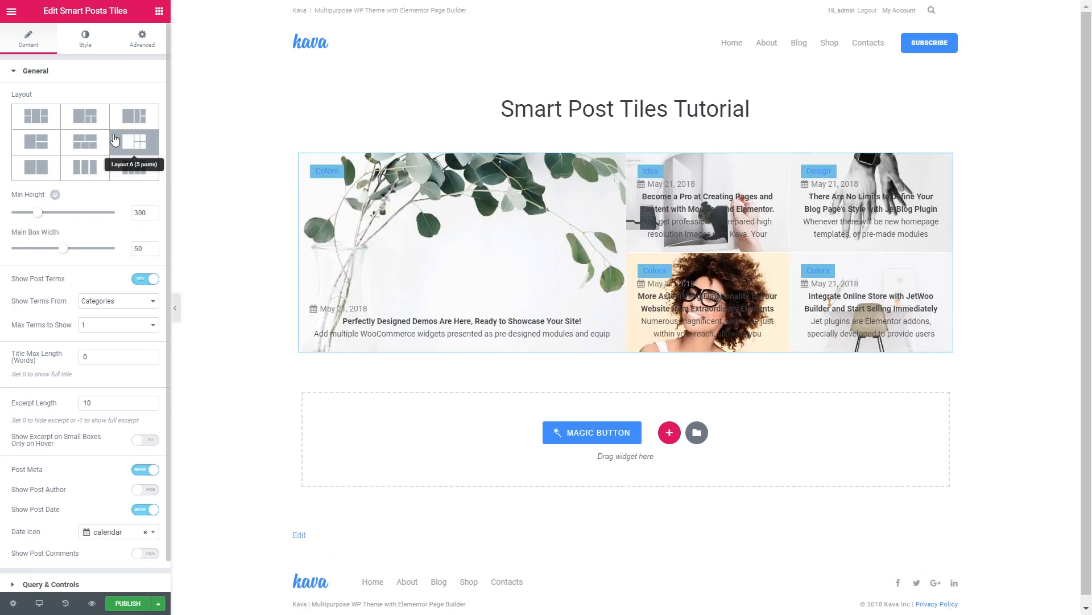
{"action": "left_click", "coordinate": [134, 141]}
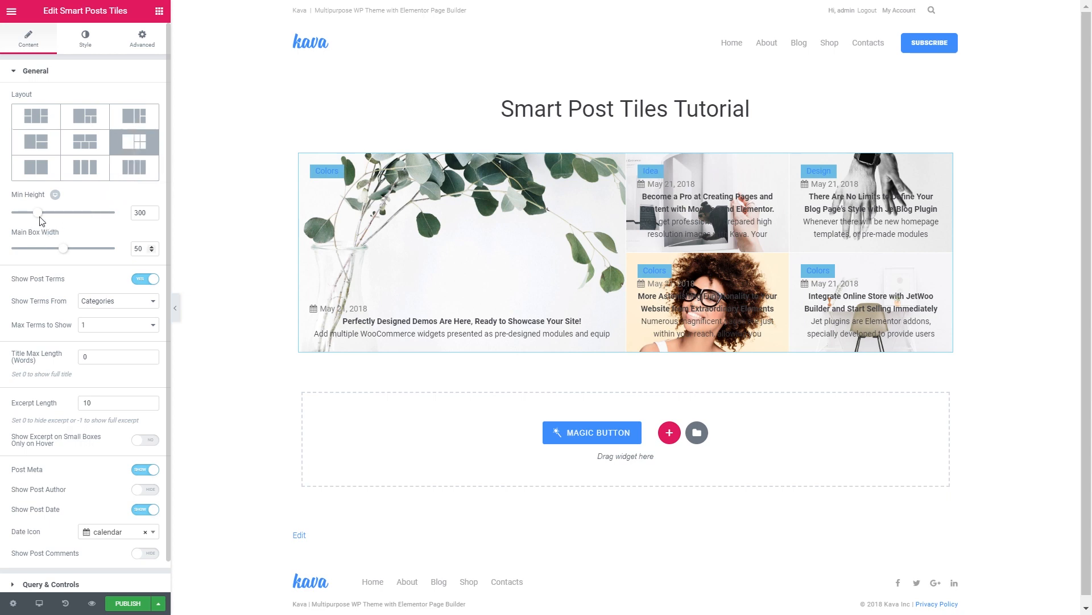
Step: Drag the grid's Min Height slider up to 537
{"action": "left_click_drag", "start_coordinate": [39, 211], "coordinate": [87, 212]}
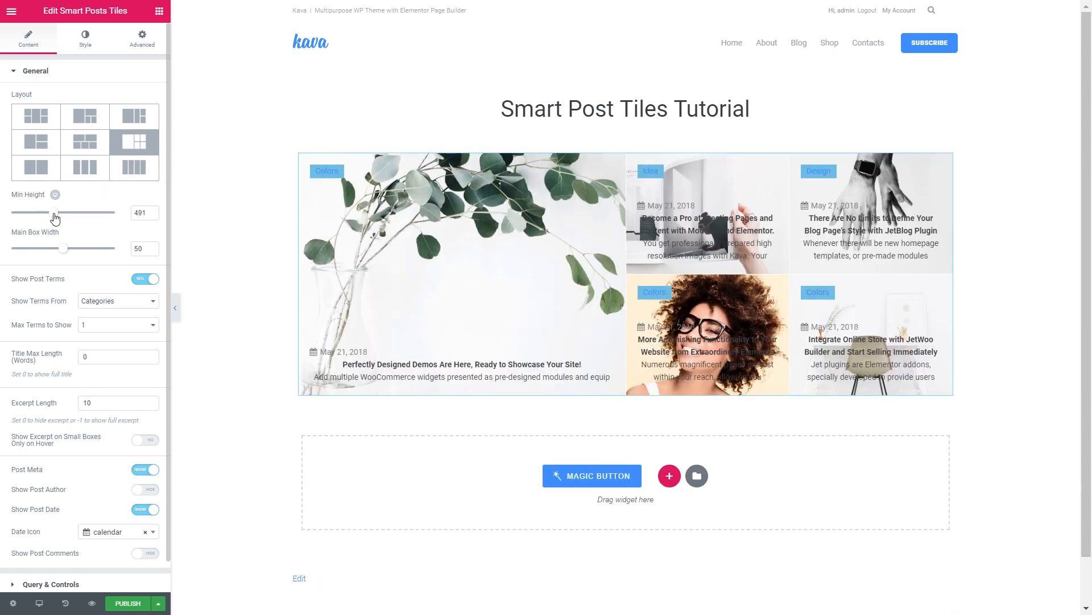
{"action": "left_click_drag", "start_coordinate": [59, 212], "coordinate": [62, 212]}
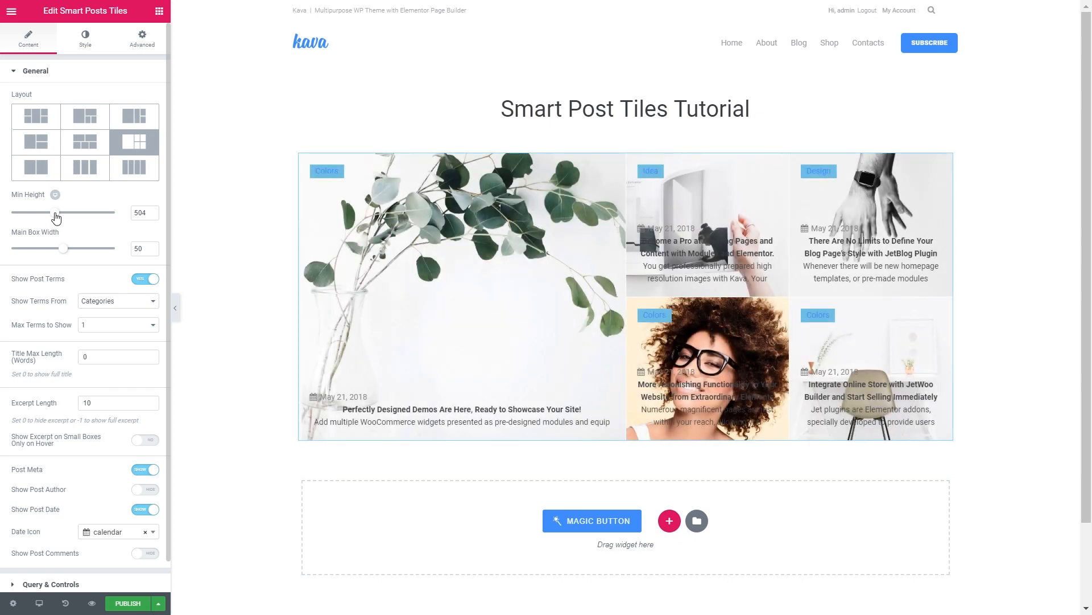
{"action": "left_click_drag", "start_coordinate": [52, 212], "coordinate": [65, 213]}
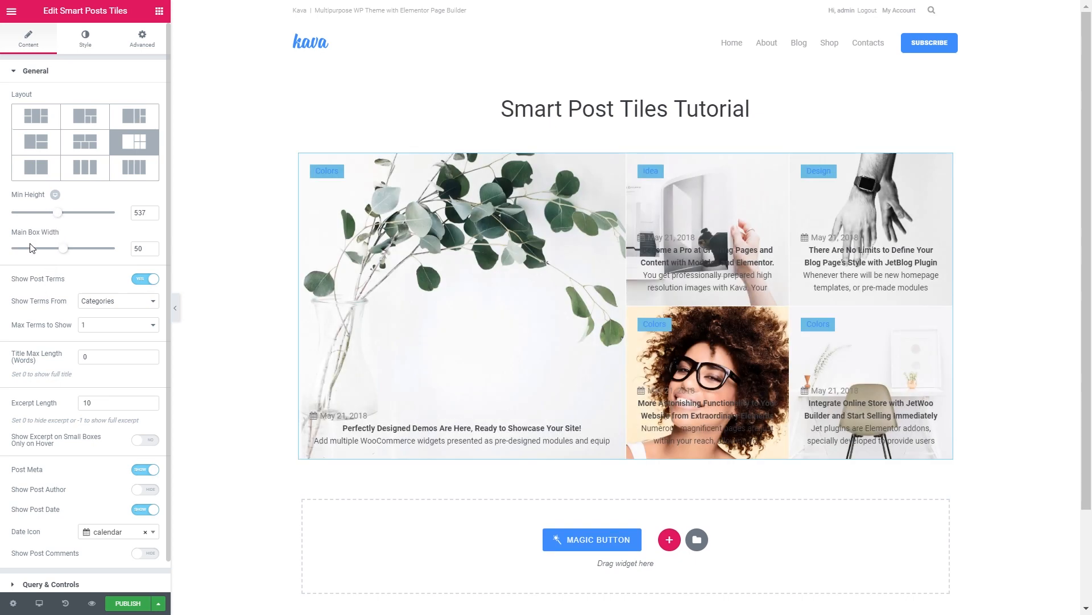
{"action": "scroll", "scroll_direction": "down", "scroll_amount": 3}
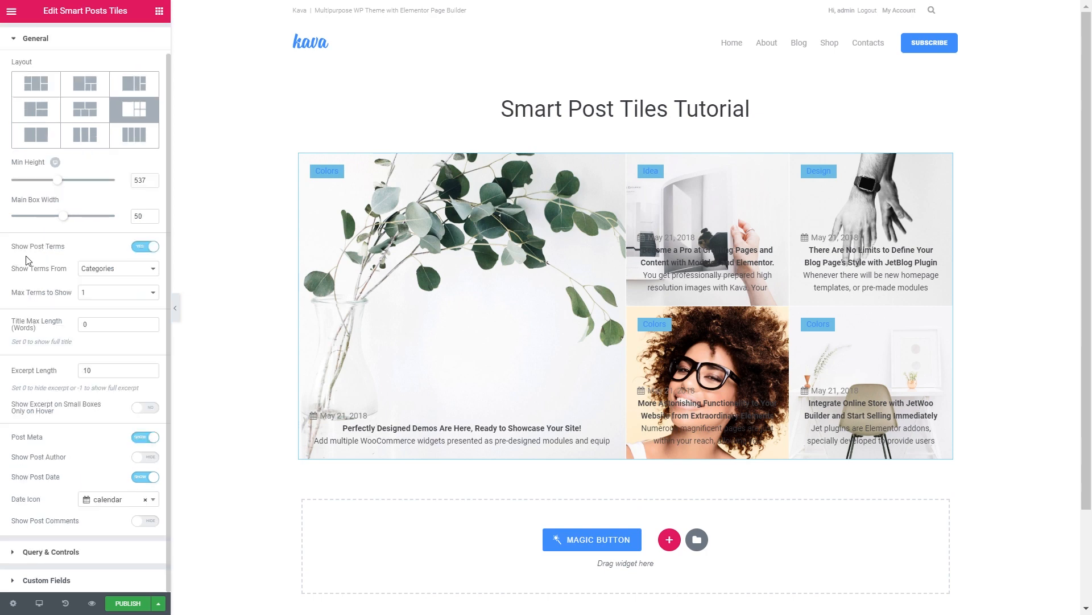
{"action": "left_click", "coordinate": [144, 246]}
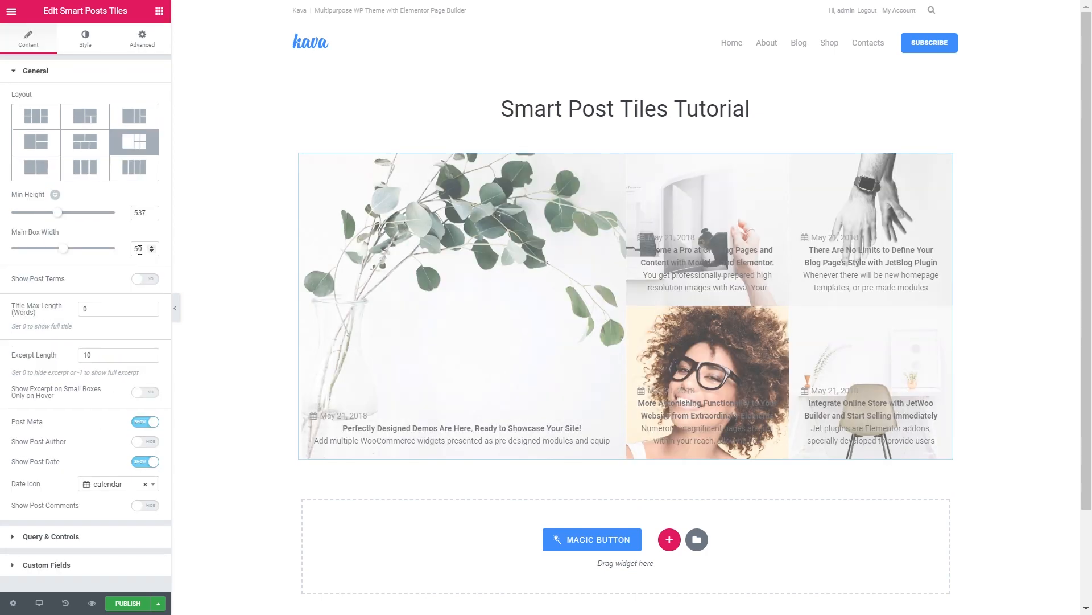
{"action": "left_click", "coordinate": [144, 278]}
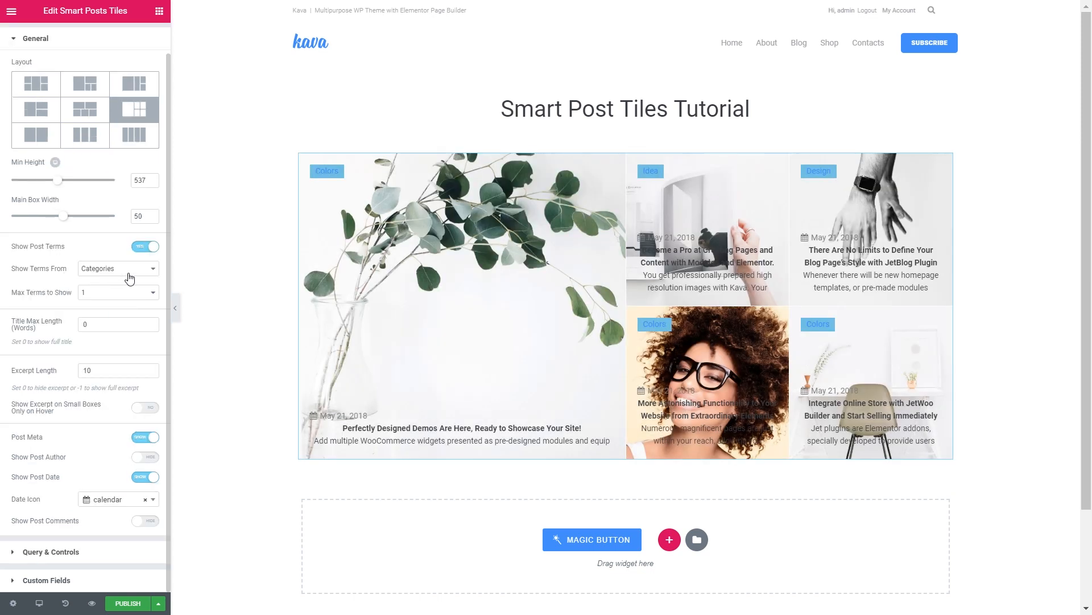
{"action": "left_click", "coordinate": [118, 268]}
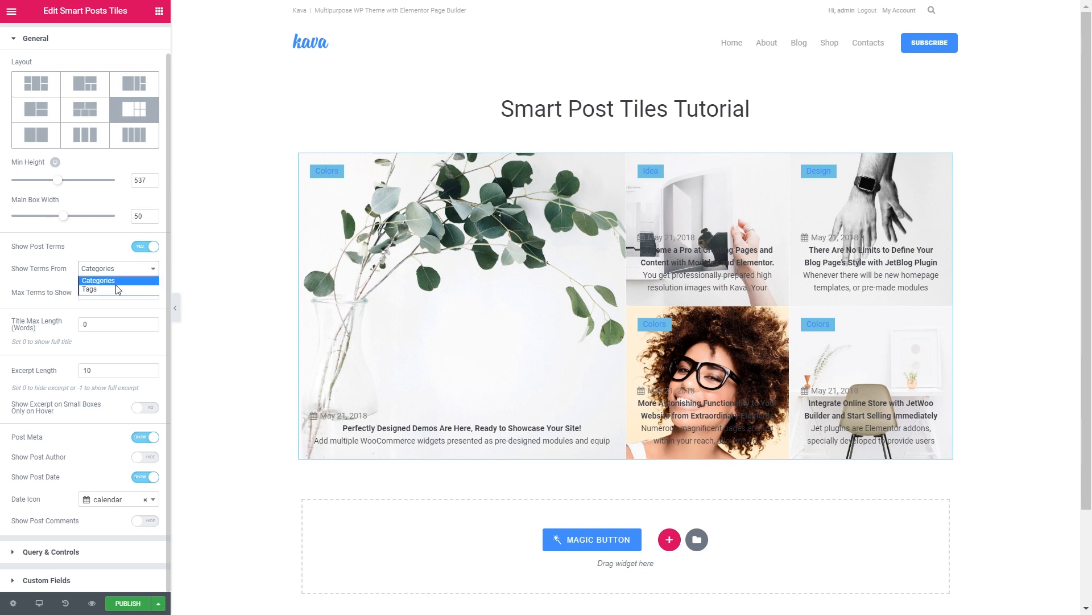
{"action": "mouse_move", "coordinate": [89, 289]}
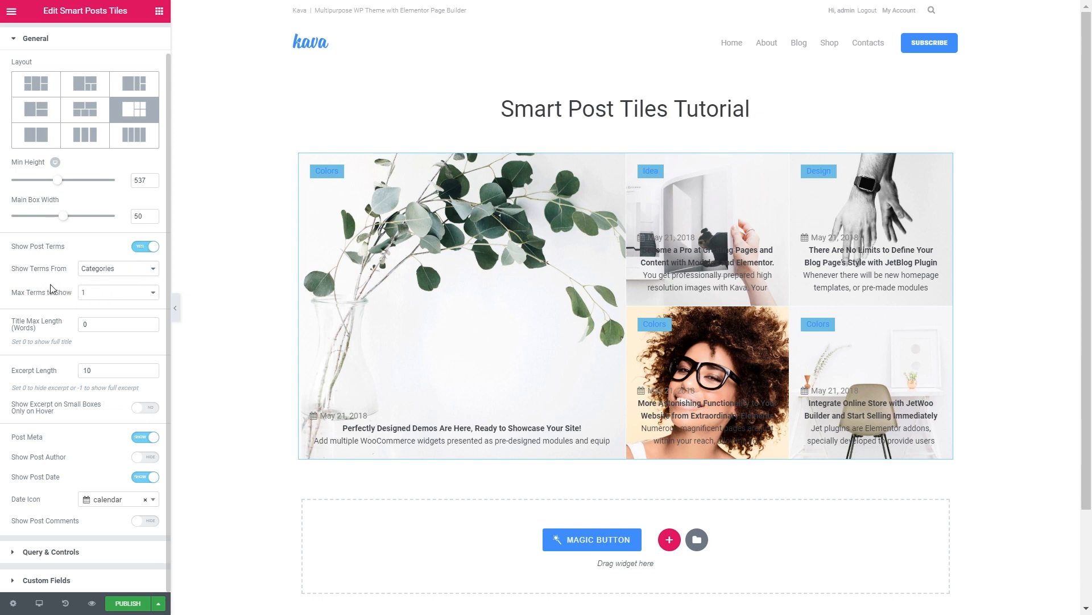
{"action": "left_click", "coordinate": [118, 268]}
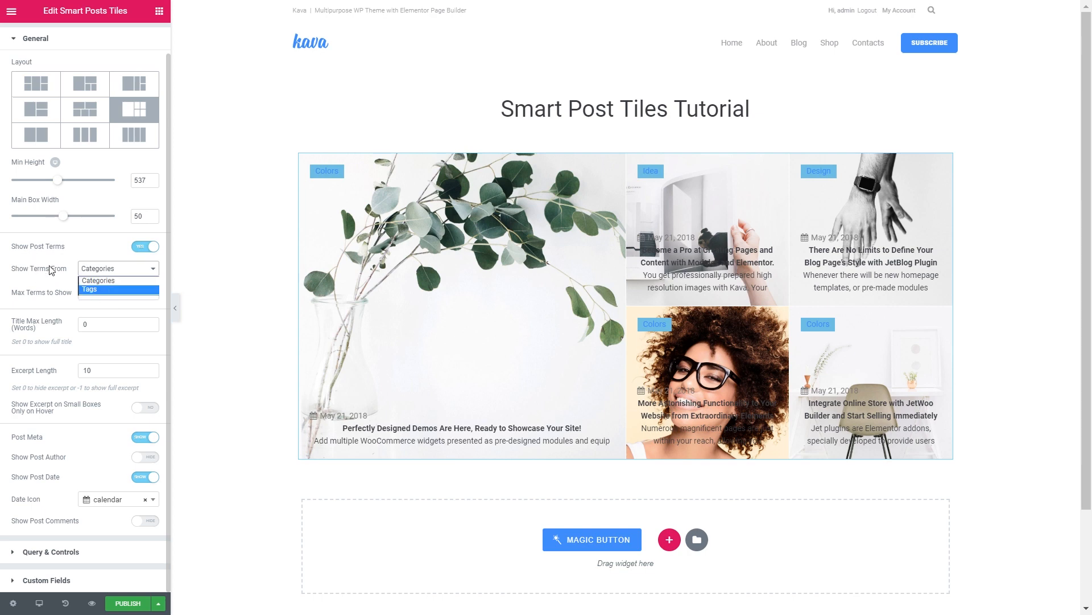
{"action": "left_click", "coordinate": [98, 280]}
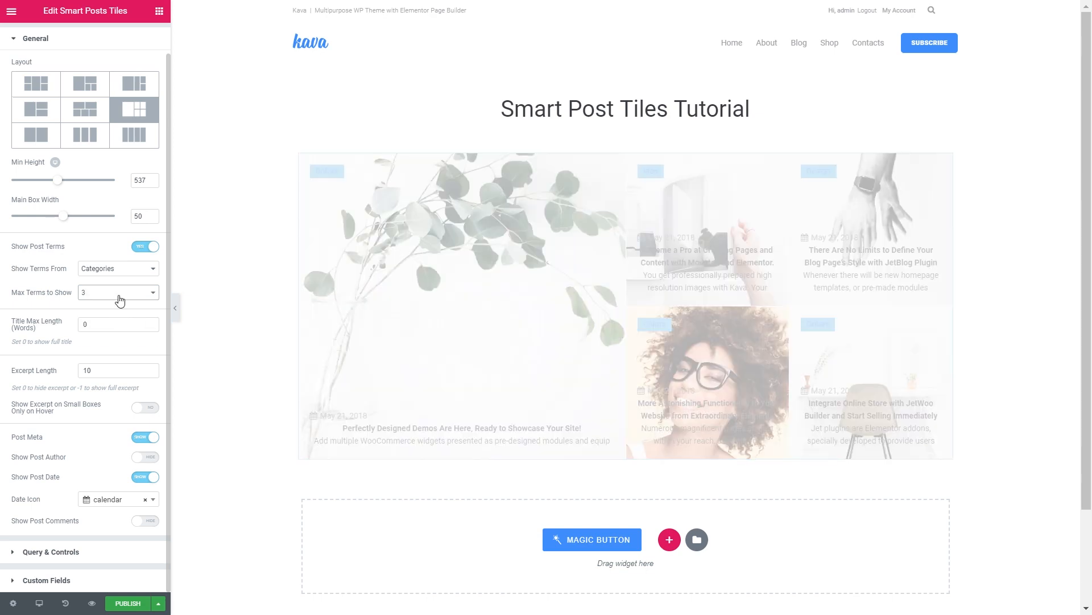
{"action": "left_click", "coordinate": [117, 293]}
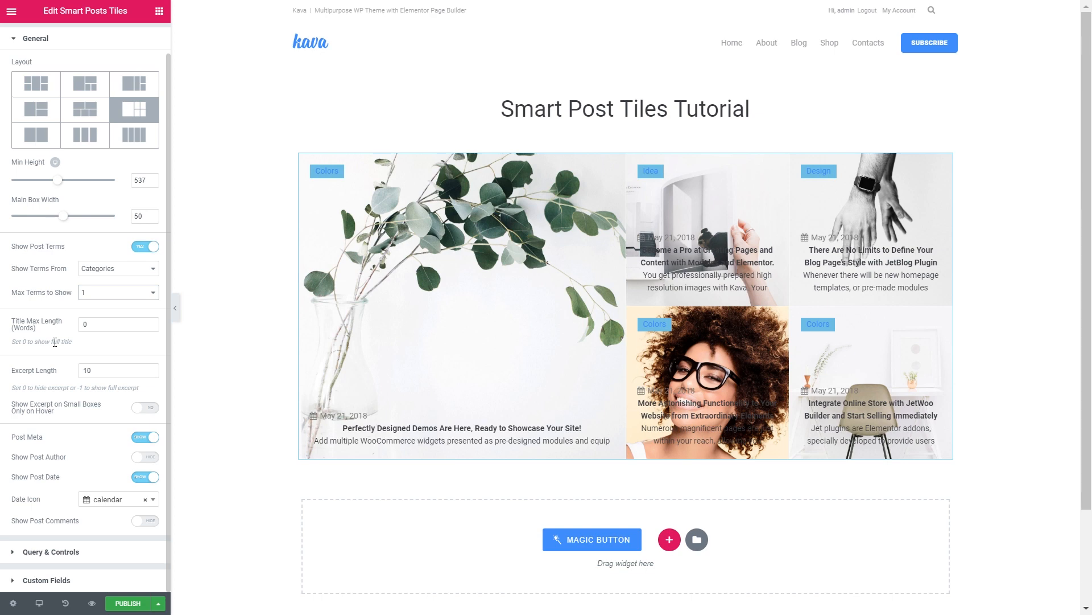
{"action": "mouse_move", "coordinate": [72, 358]}
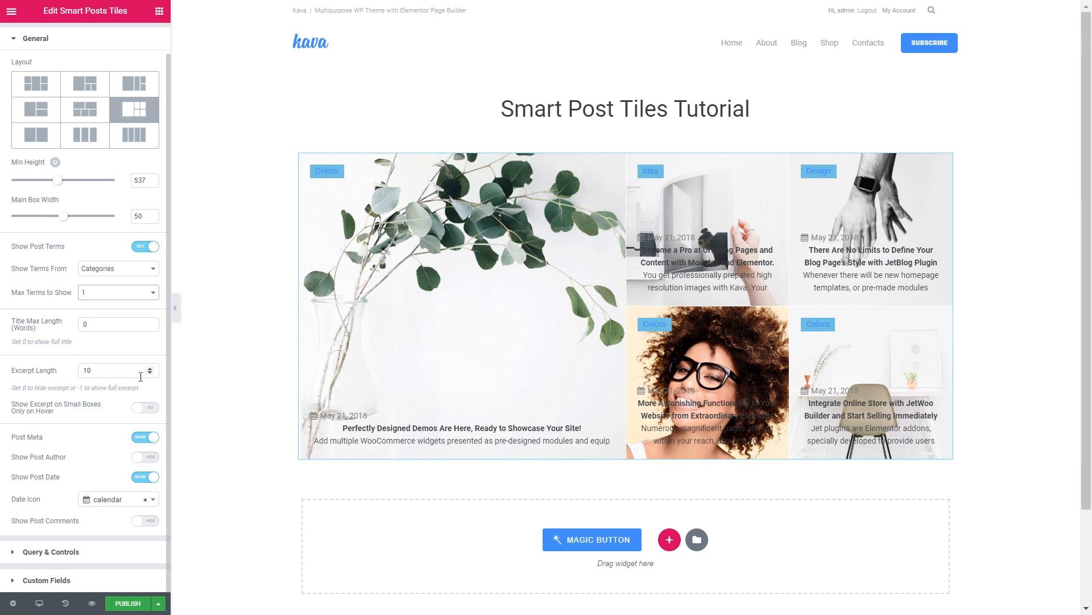
{"action": "mouse_move", "coordinate": [51, 418]}
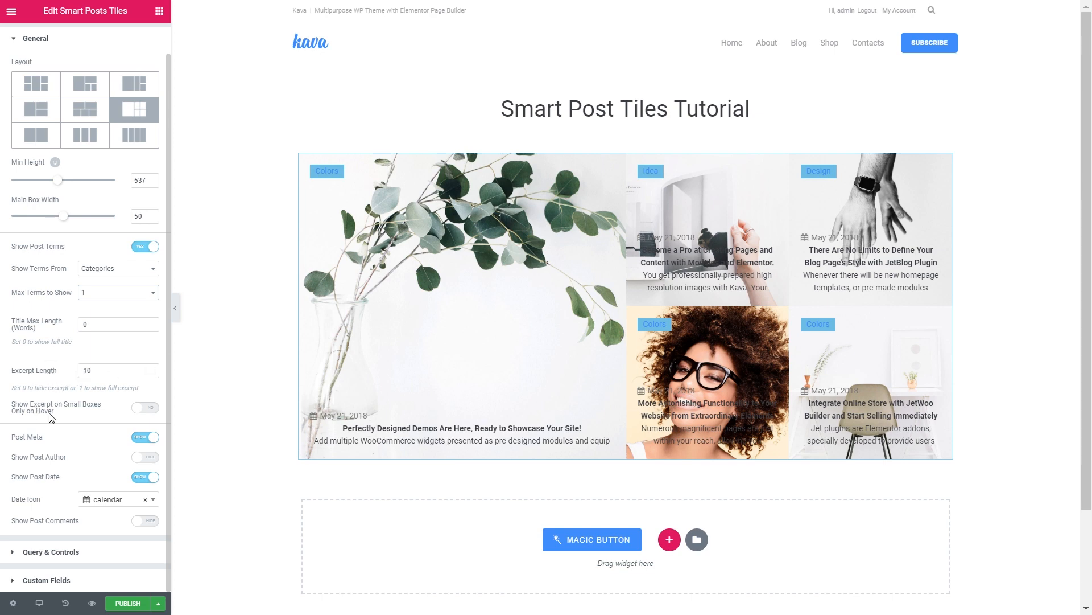
Step: Show small-tile excerpts only on hover, turn off Show Post Author, and collapse General
{"action": "left_click", "coordinate": [145, 408]}
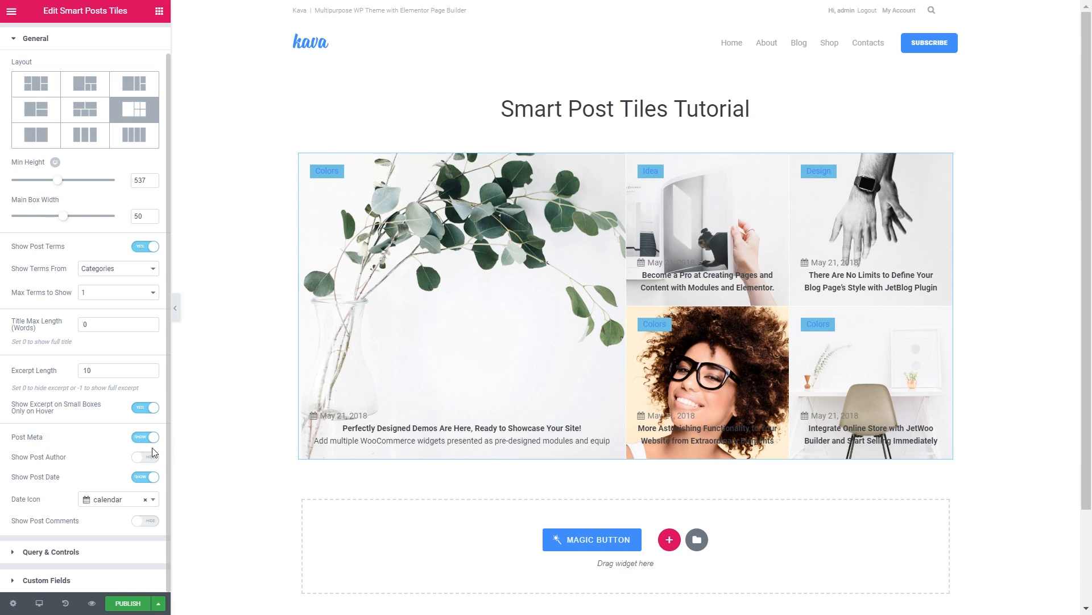
{"action": "left_click", "coordinate": [145, 457]}
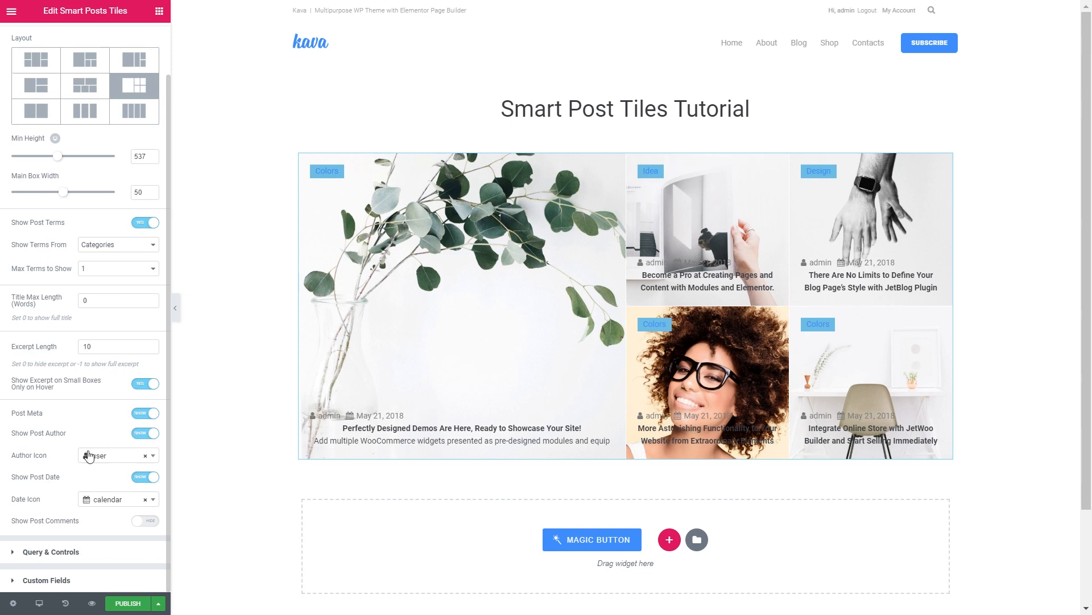
{"action": "left_click", "coordinate": [145, 433]}
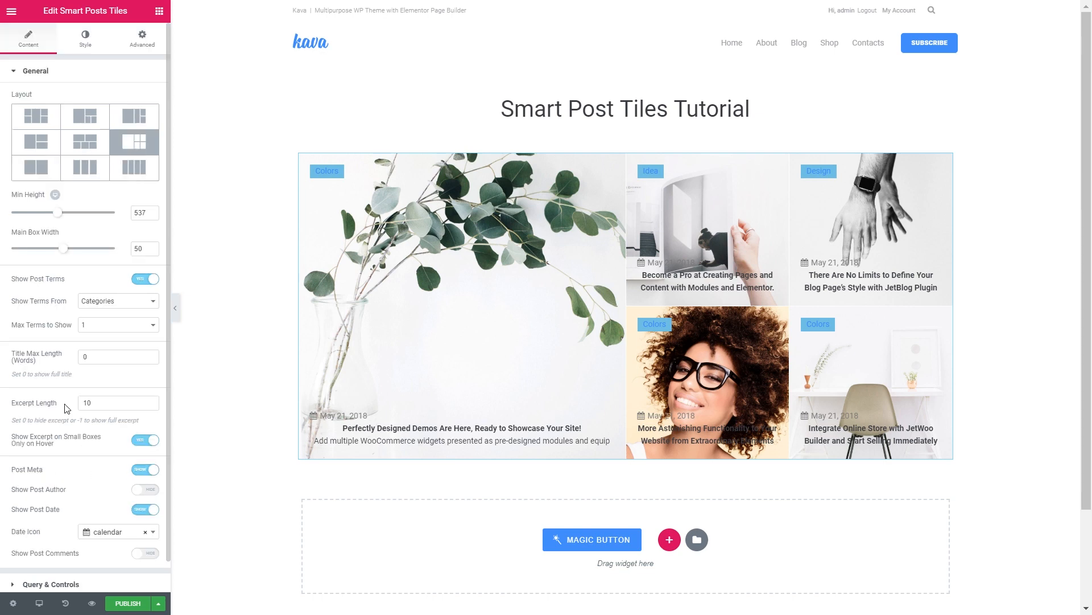
{"action": "left_click", "coordinate": [36, 70]}
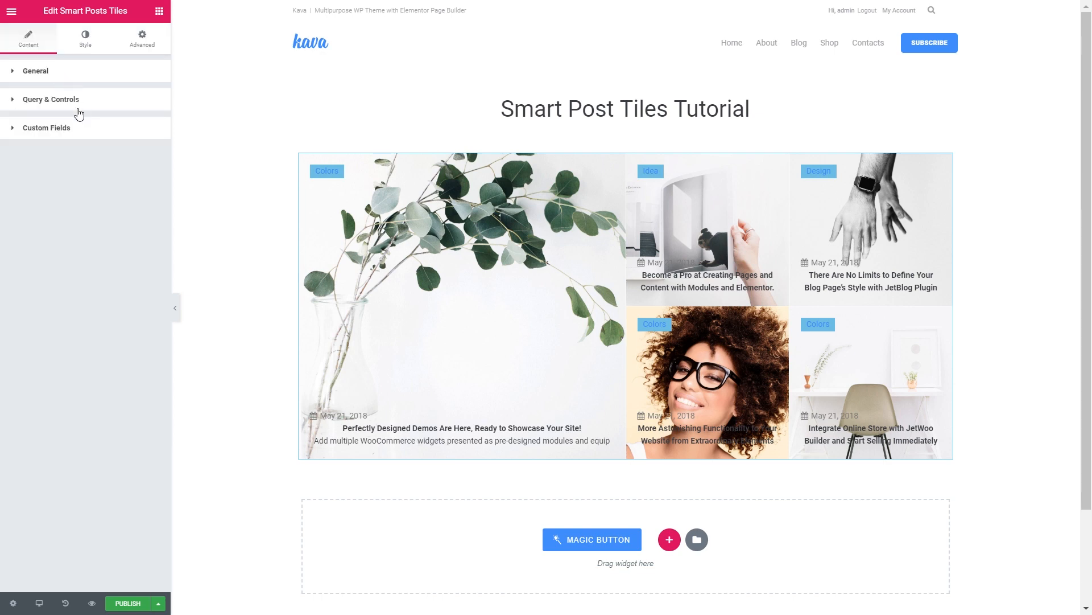
Step: Expand Query & Controls, enable Use Custom Query, and launch the WP Query Generator
{"action": "left_click", "coordinate": [51, 99]}
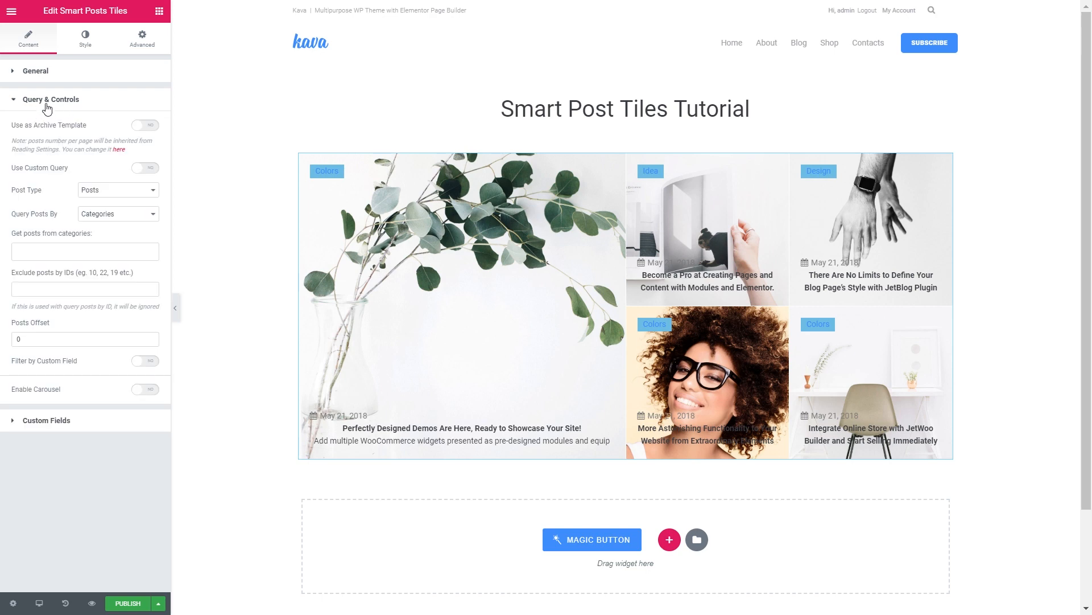
{"action": "mouse_move", "coordinate": [16, 132]}
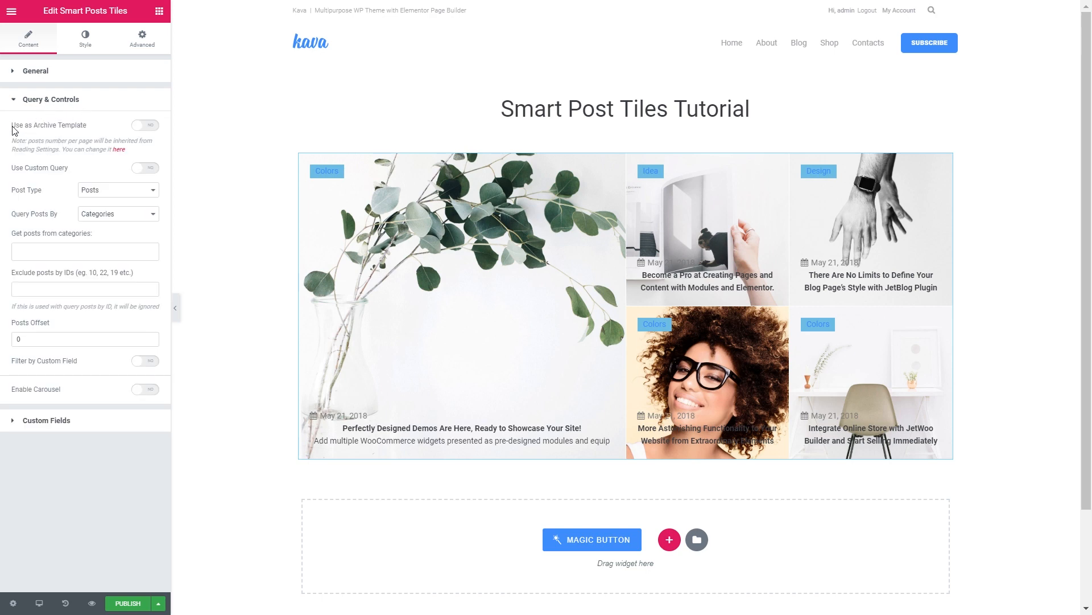
{"action": "mouse_move", "coordinate": [117, 172]}
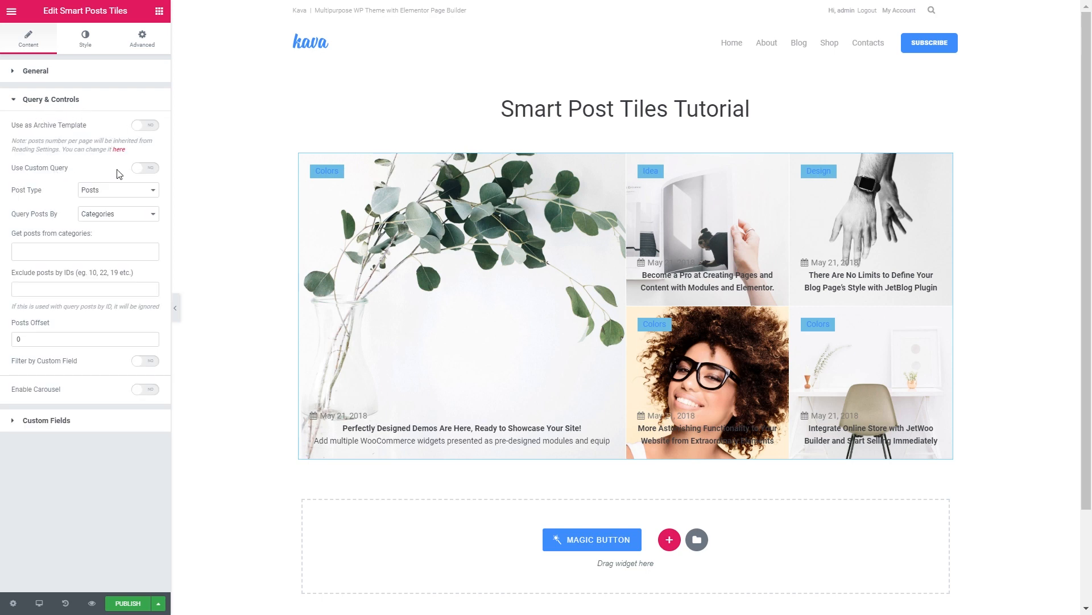
{"action": "left_click", "coordinate": [145, 168]}
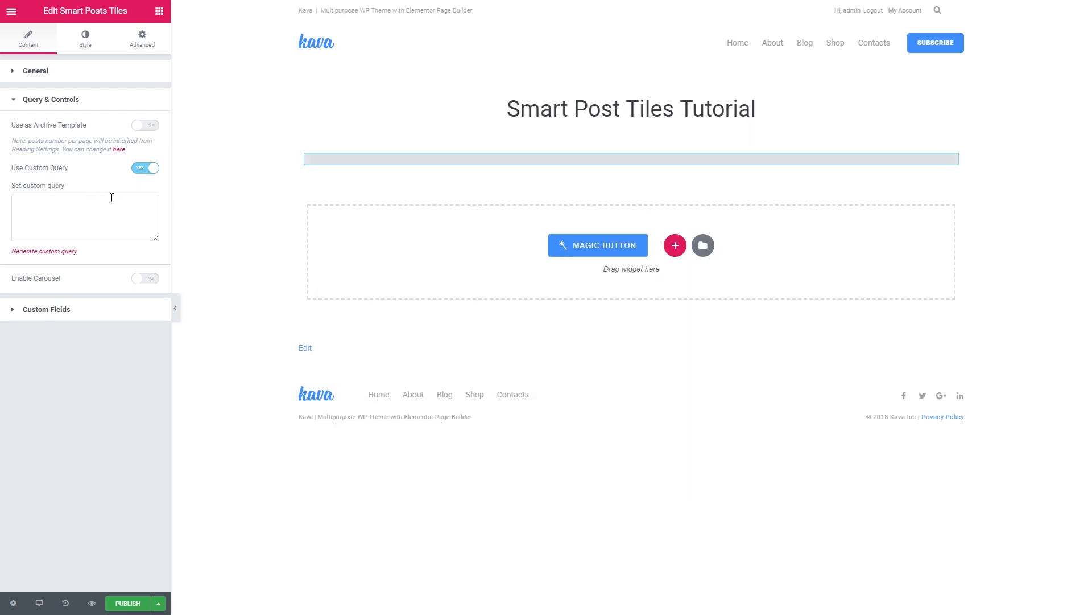
{"action": "left_click", "coordinate": [44, 251]}
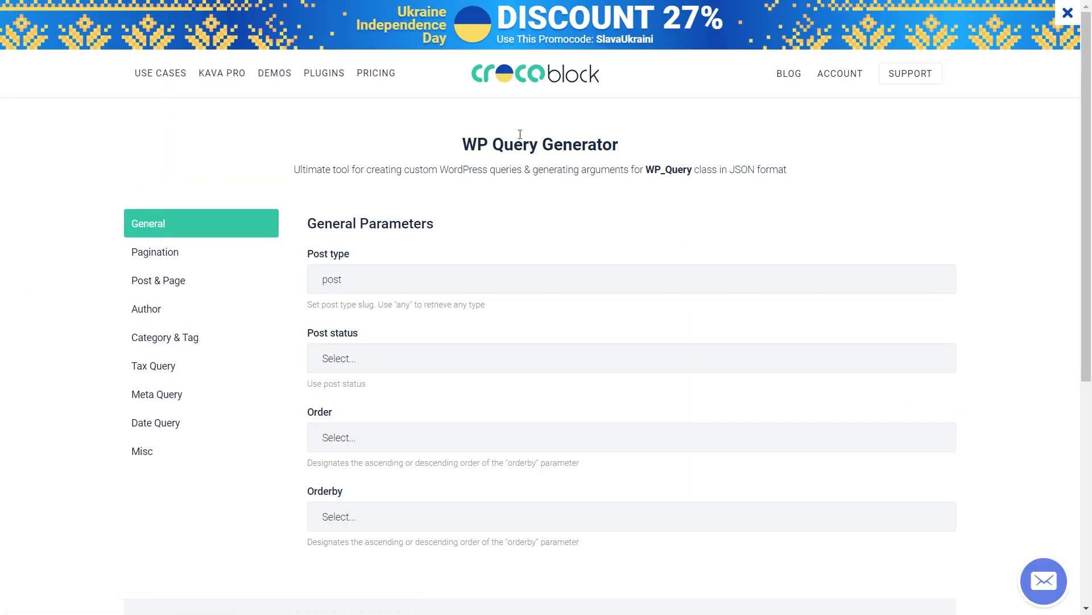
{"action": "scroll", "scroll_direction": "down", "scroll_amount": 3}
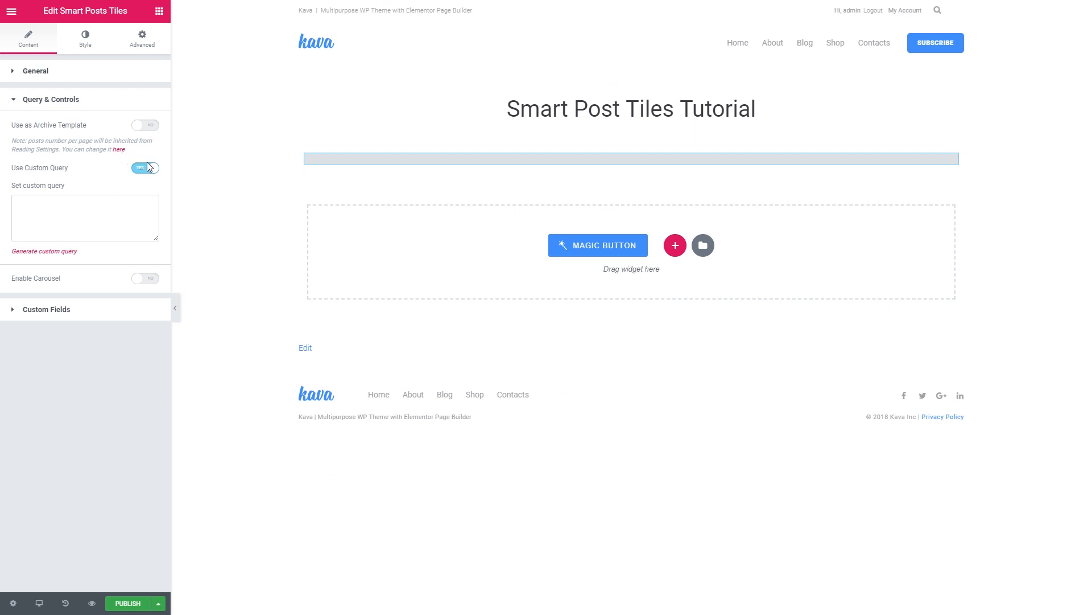
Step: Turn Use Custom Query off and try Post Type Pages before returning to Posts
{"action": "left_click", "coordinate": [144, 168]}
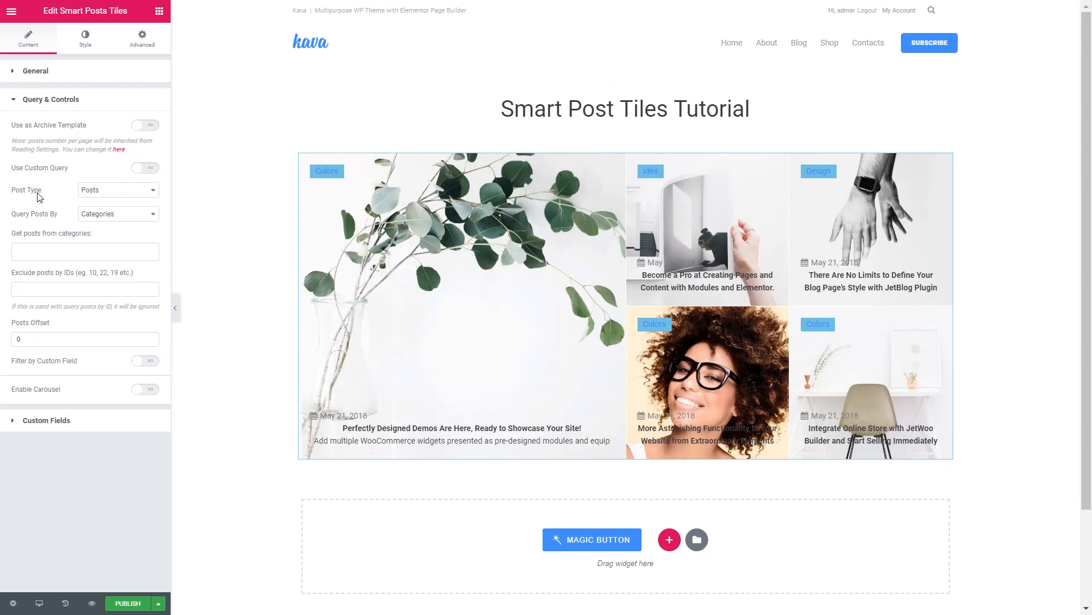
{"action": "mouse_move", "coordinate": [68, 208]}
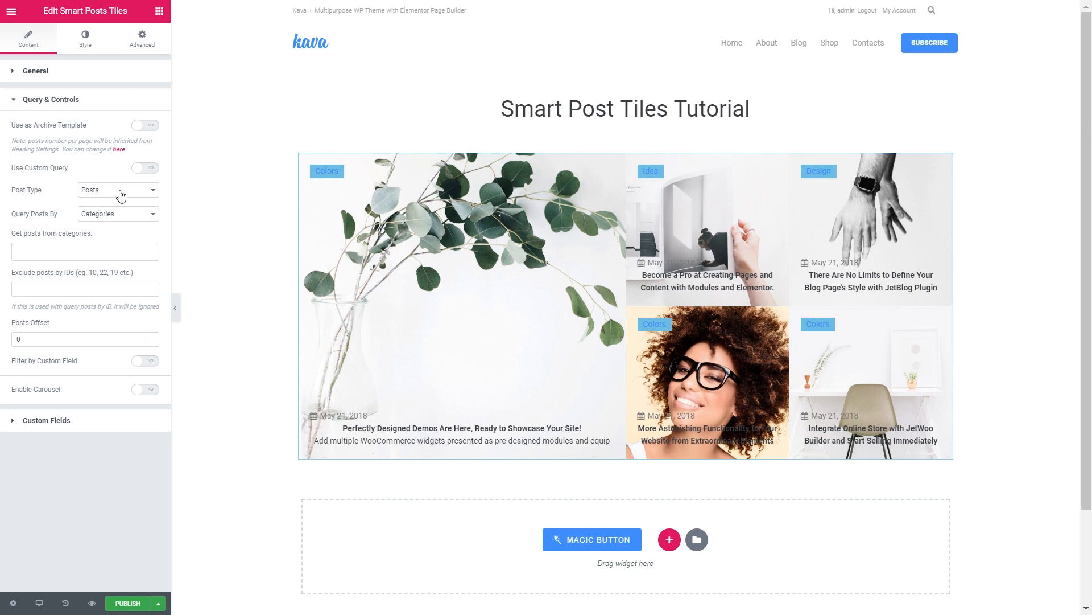
{"action": "left_click", "coordinate": [118, 190]}
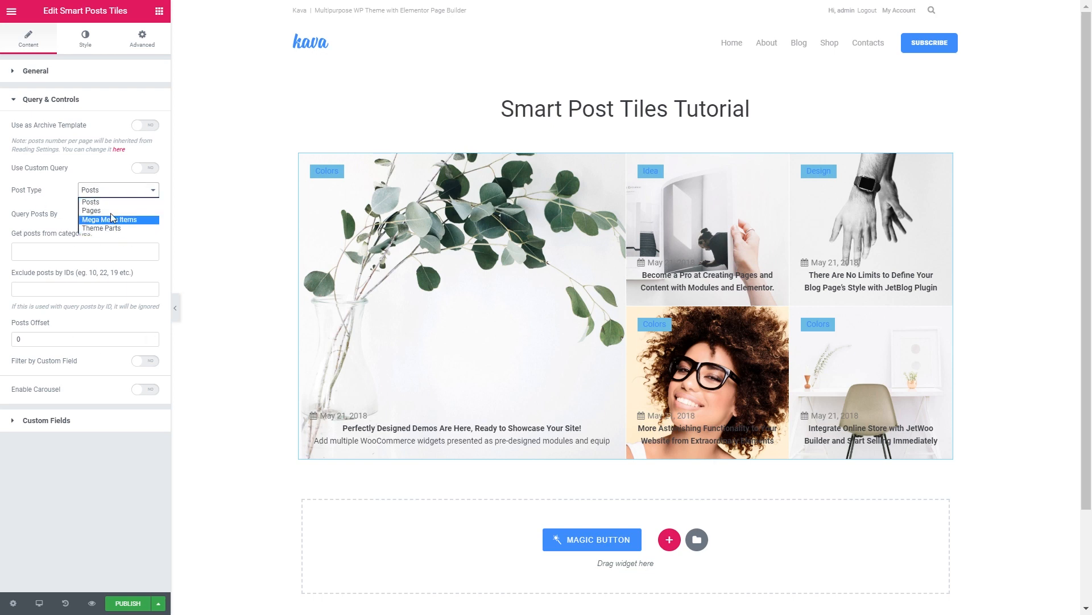
{"action": "left_click", "coordinate": [91, 210]}
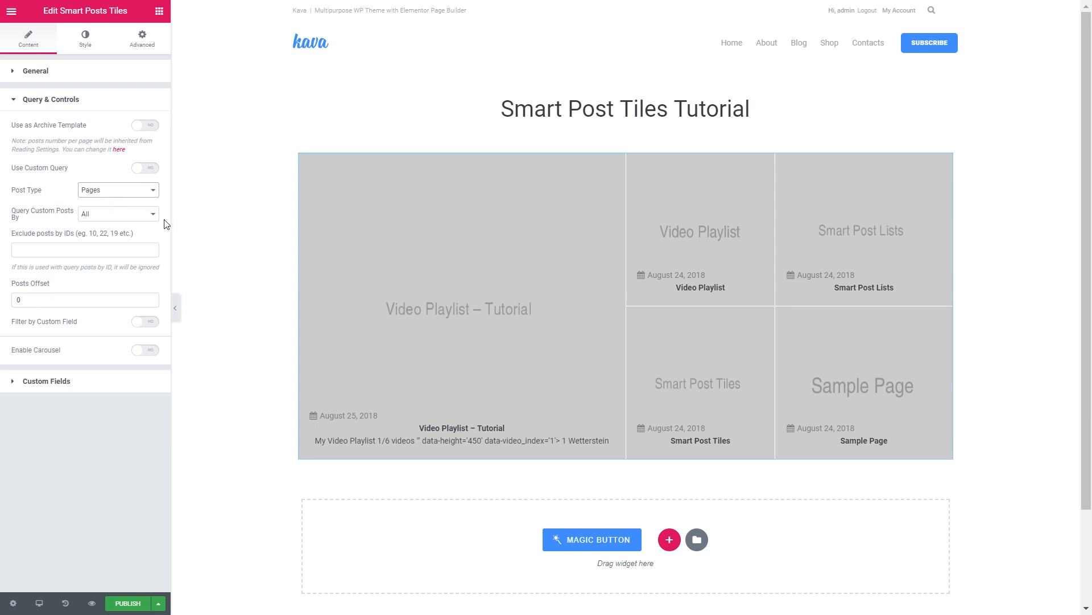
{"action": "left_click", "coordinate": [118, 189]}
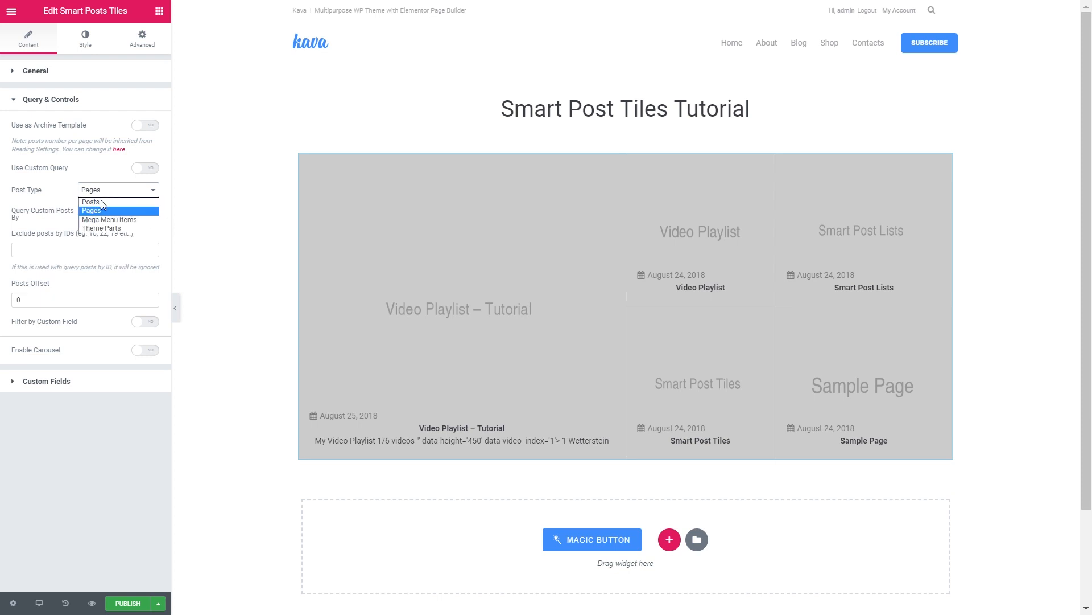
{"action": "left_click", "coordinate": [90, 201]}
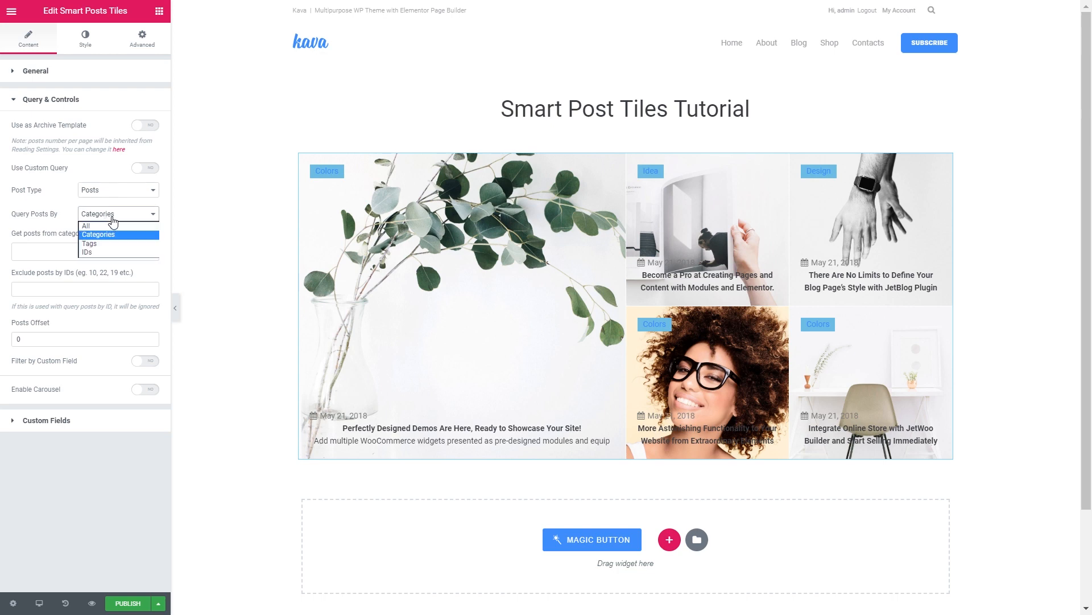
Step: Try Query Posts By Tags, then set it back to Categories
{"action": "left_click", "coordinate": [86, 243]}
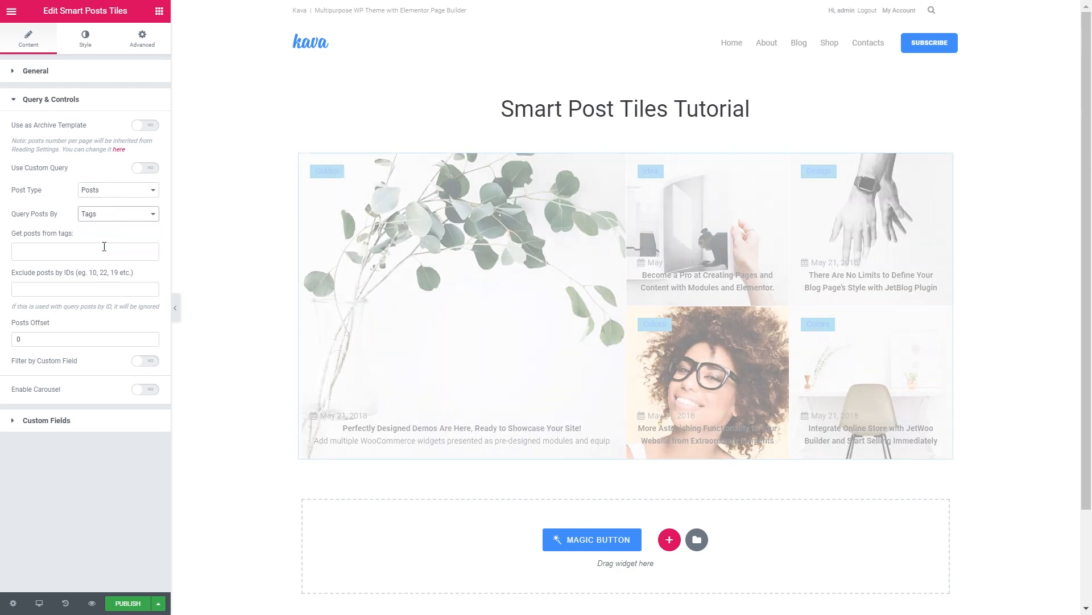
{"action": "left_click", "coordinate": [117, 214]}
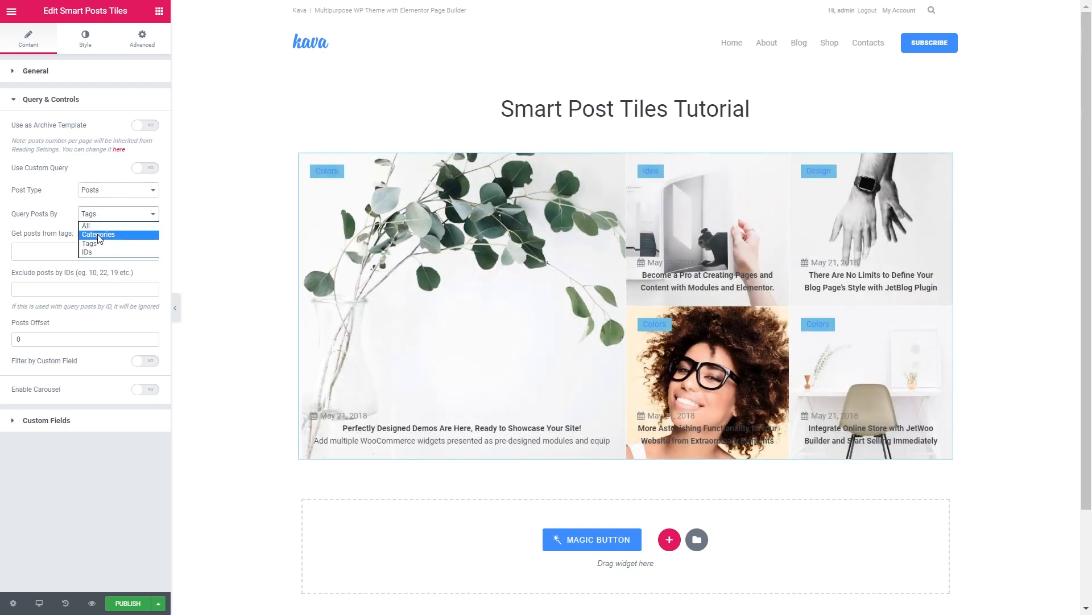
{"action": "left_click", "coordinate": [99, 234]}
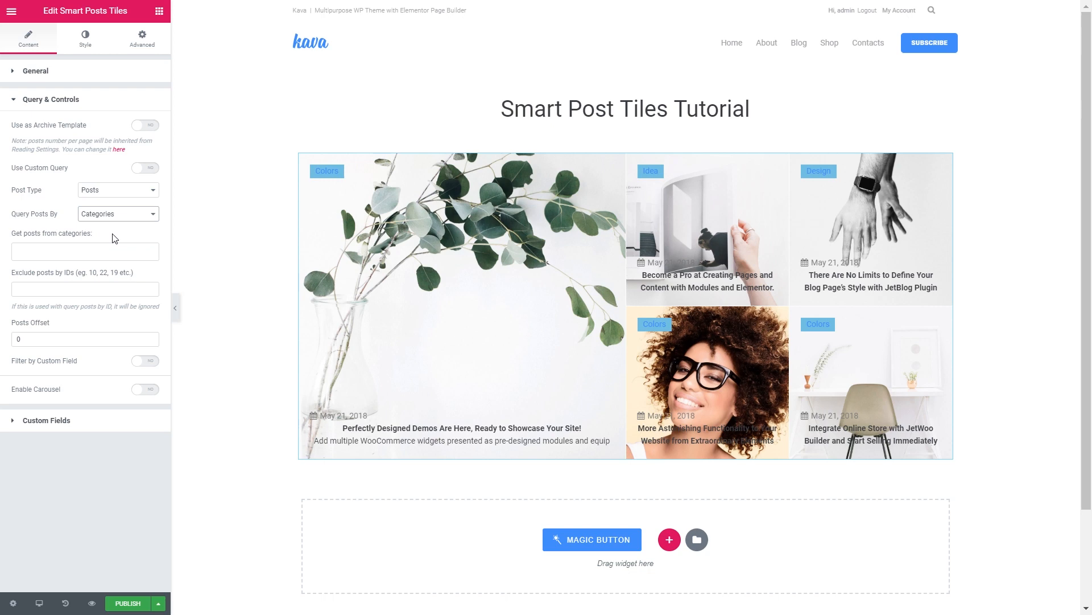
{"action": "mouse_move", "coordinate": [25, 218]}
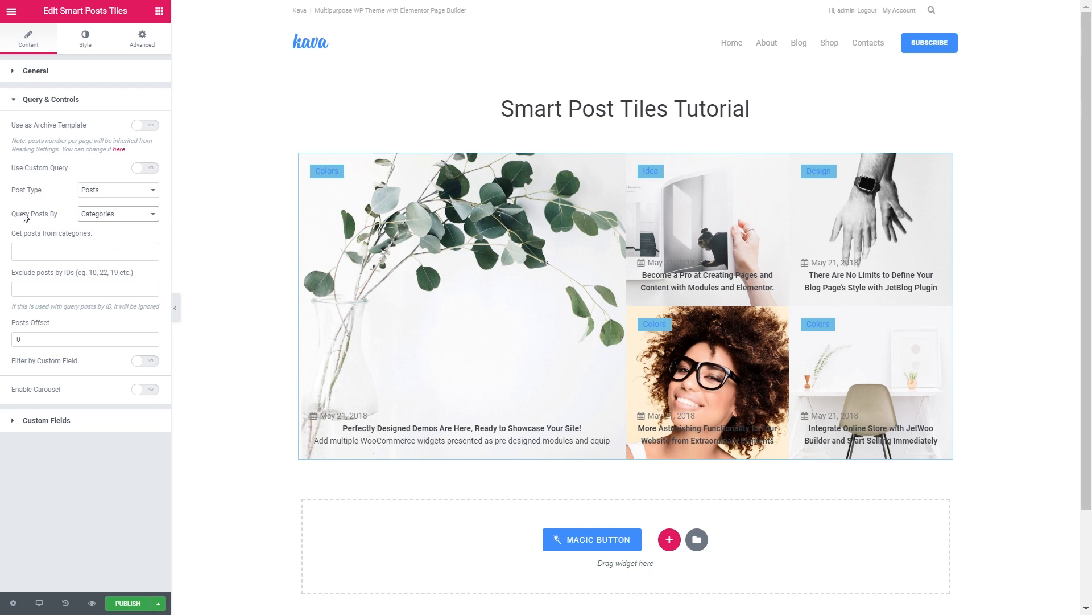
Step: Keep querying by Categories, add the Design category filter, then remove it
{"action": "left_click", "coordinate": [117, 214]}
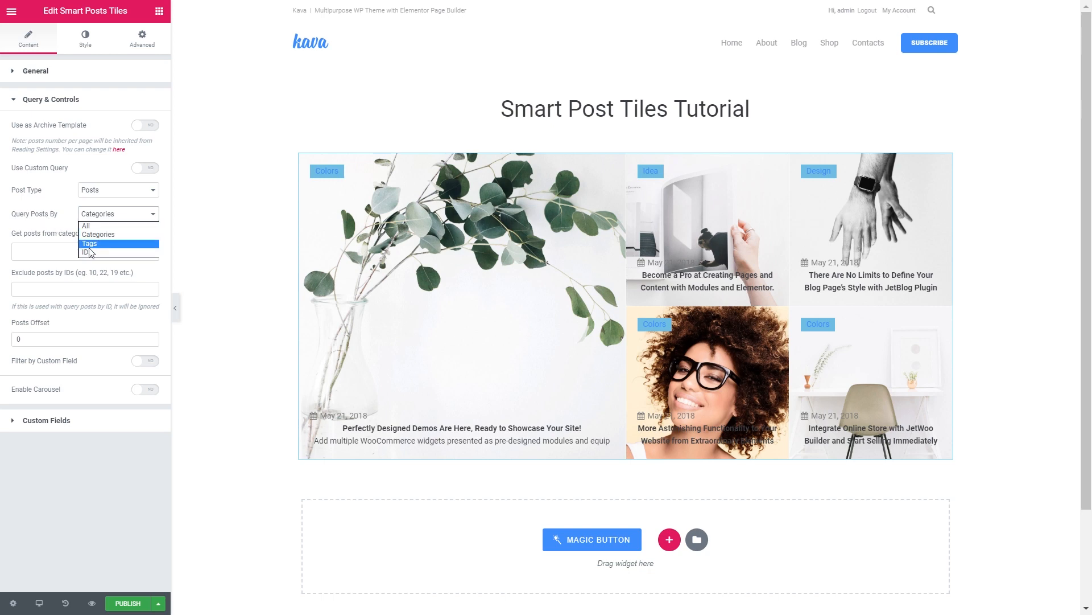
{"action": "mouse_move", "coordinate": [101, 242]}
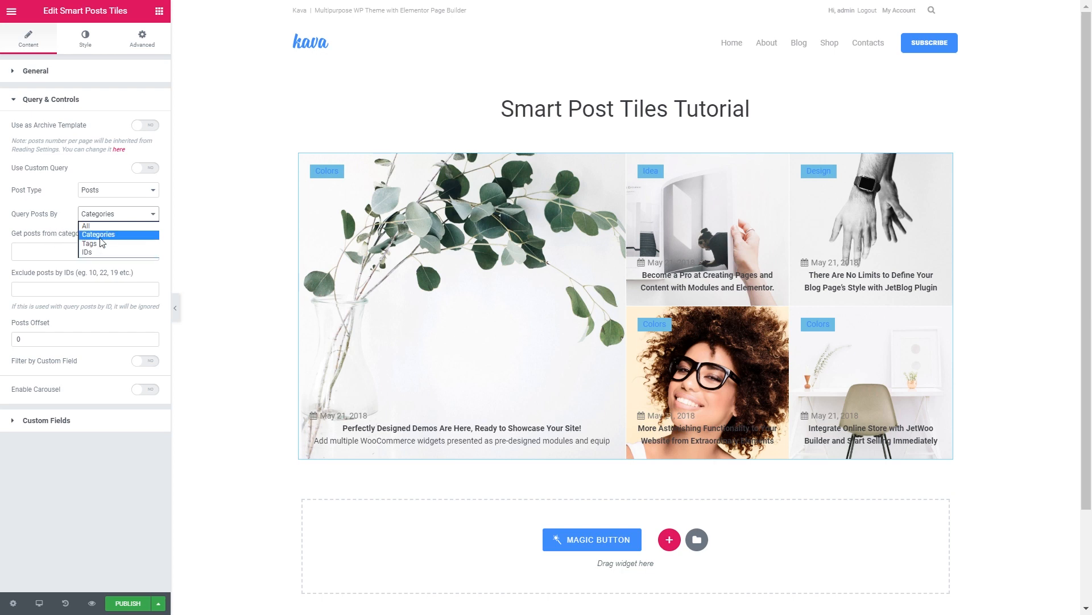
{"action": "left_click", "coordinate": [99, 234]}
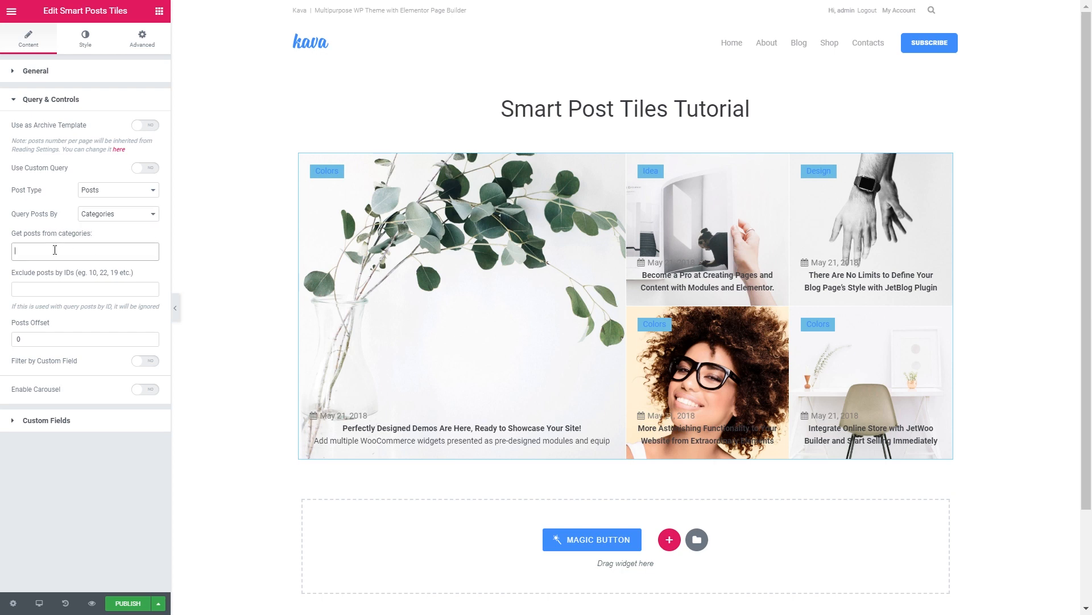
{"action": "left_click", "coordinate": [85, 251]}
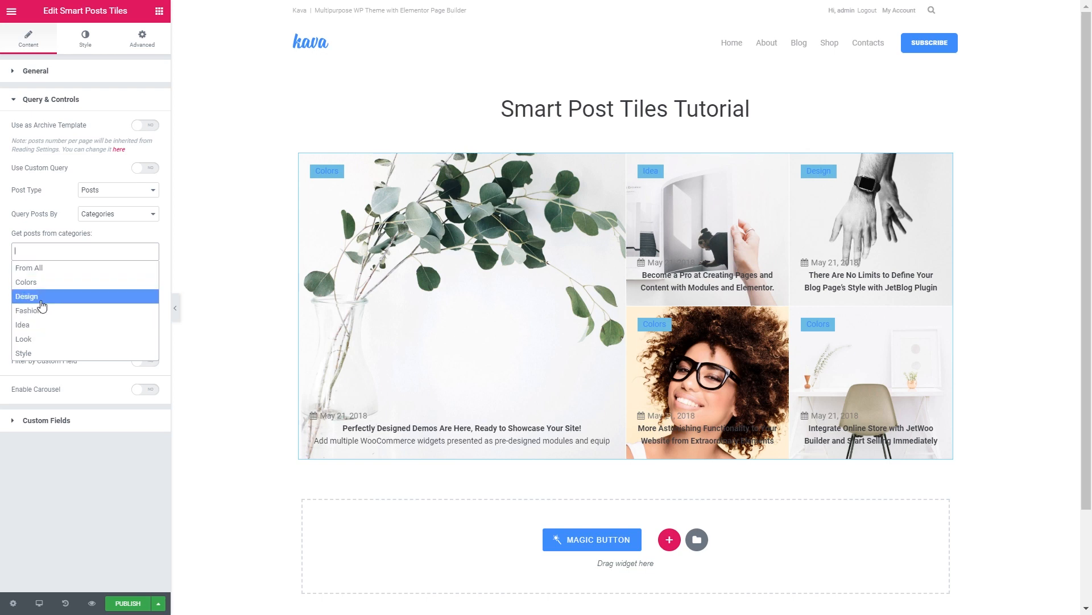
{"action": "left_click", "coordinate": [25, 282]}
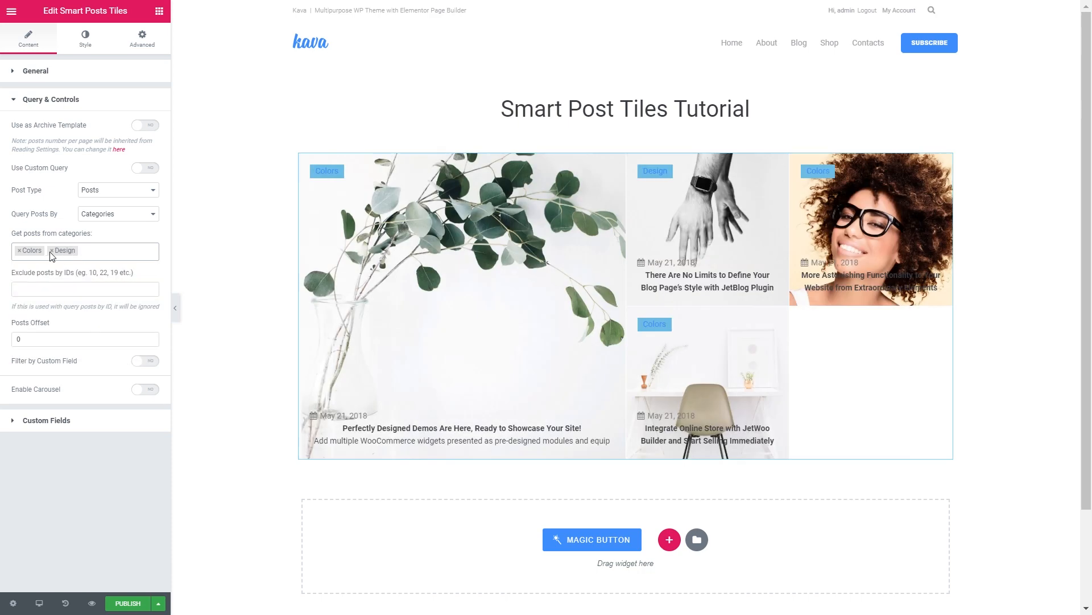
{"action": "left_click", "coordinate": [51, 250]}
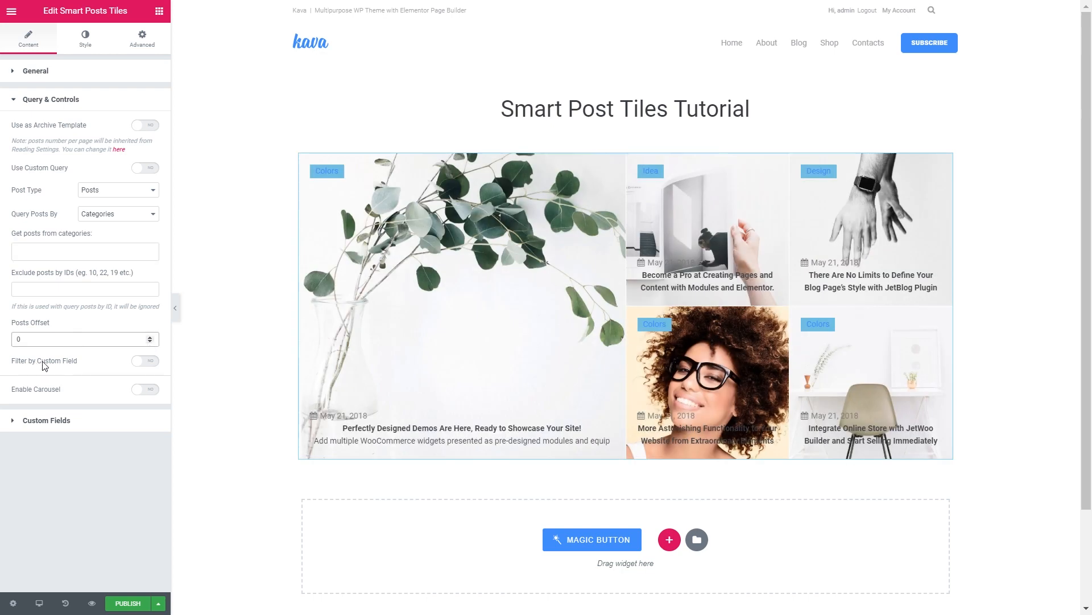
{"action": "mouse_move", "coordinate": [37, 381]}
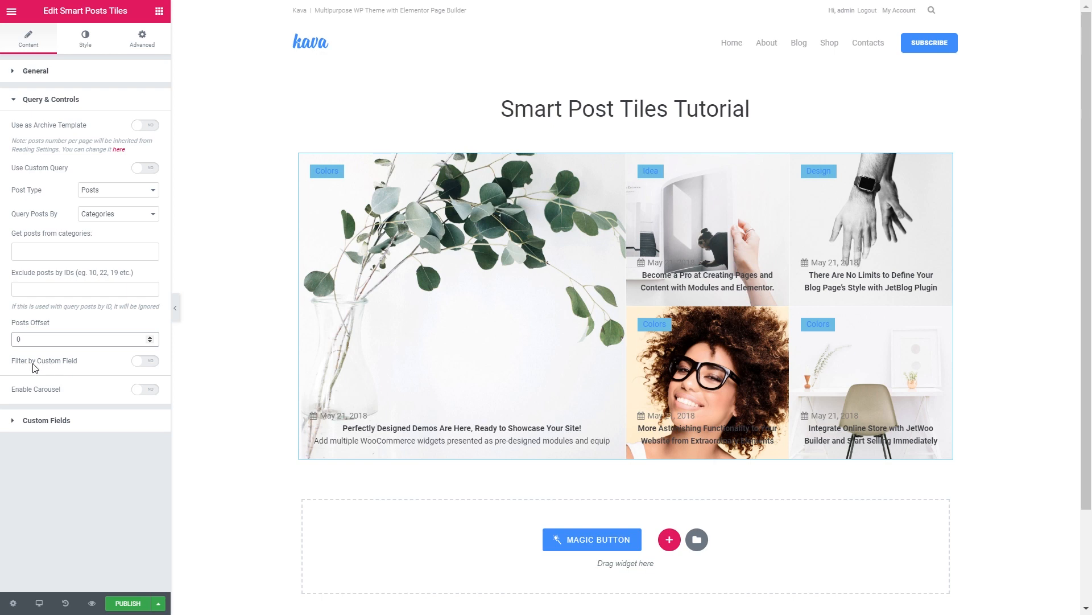
Step: Switch on Enable Carousel, keeping Number of Slides at 3
{"action": "left_click", "coordinate": [144, 388]}
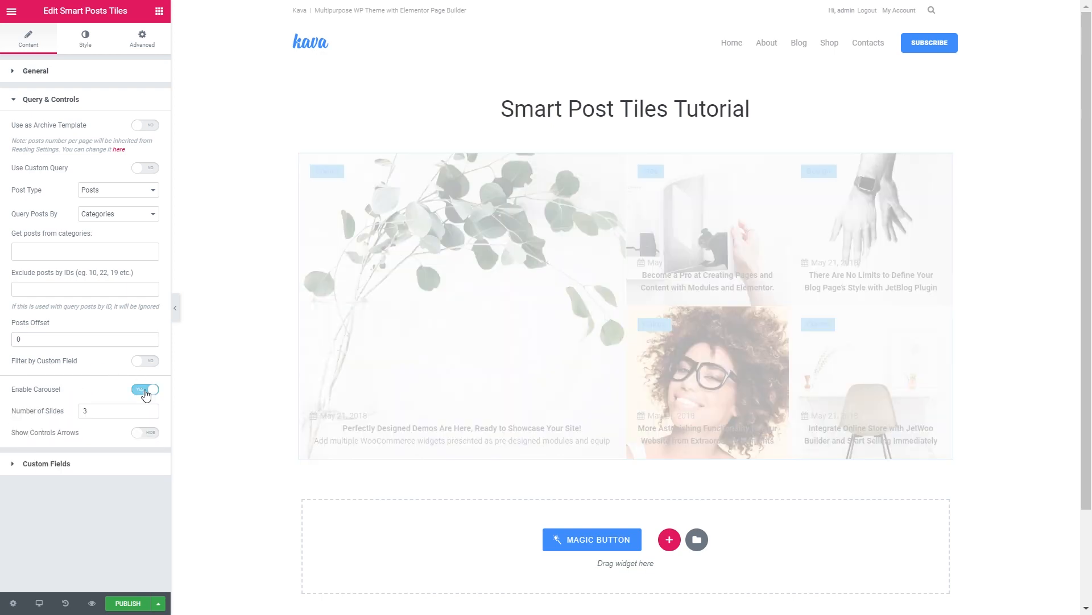
{"action": "left_click", "coordinate": [145, 389]}
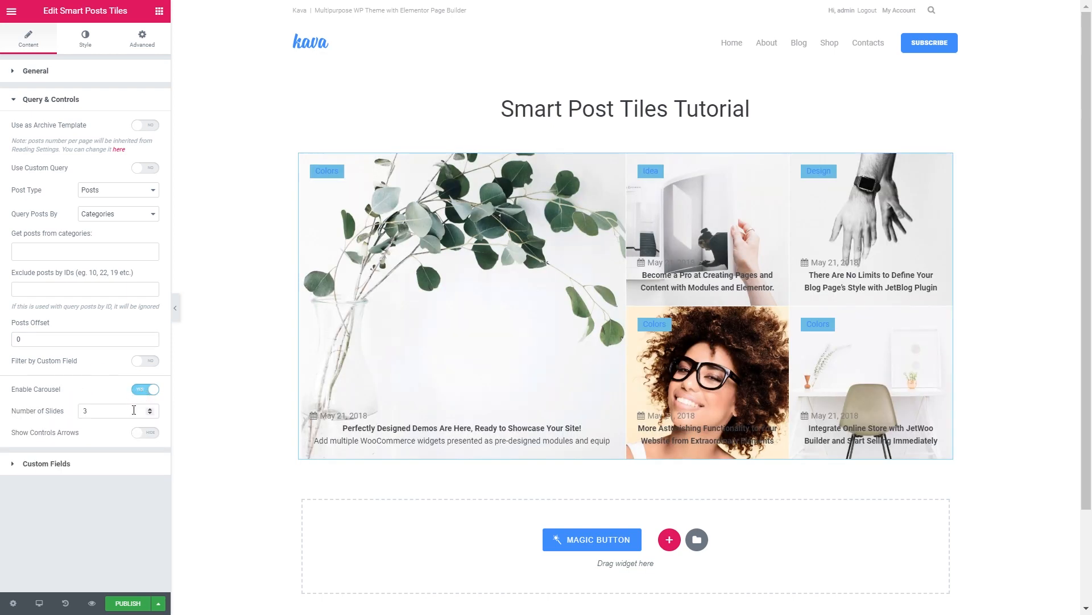
{"action": "mouse_move", "coordinate": [110, 415]}
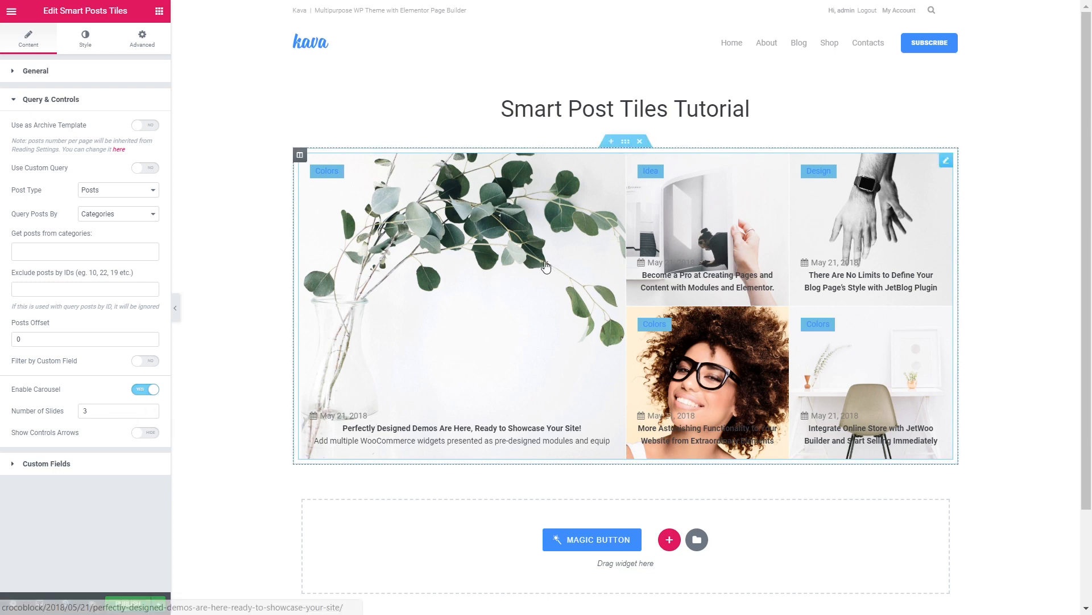
{"action": "mouse_move", "coordinate": [380, 357]}
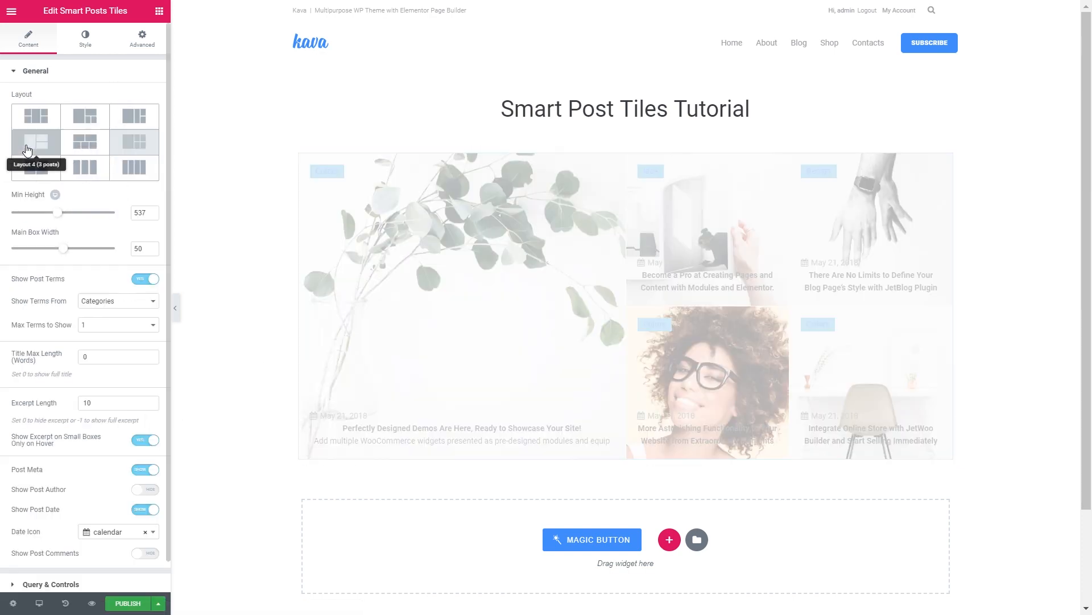
Step: Pick the three-post Layout 4 and click through the carousel slides with the arrows
{"action": "left_click", "coordinate": [35, 141]}
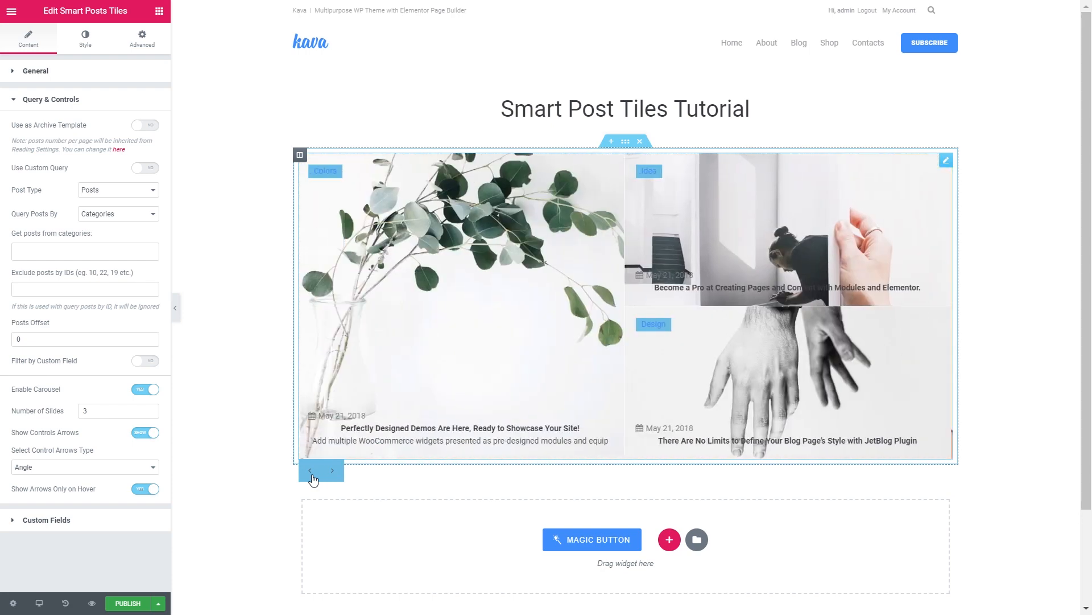
{"action": "left_click", "coordinate": [310, 470]}
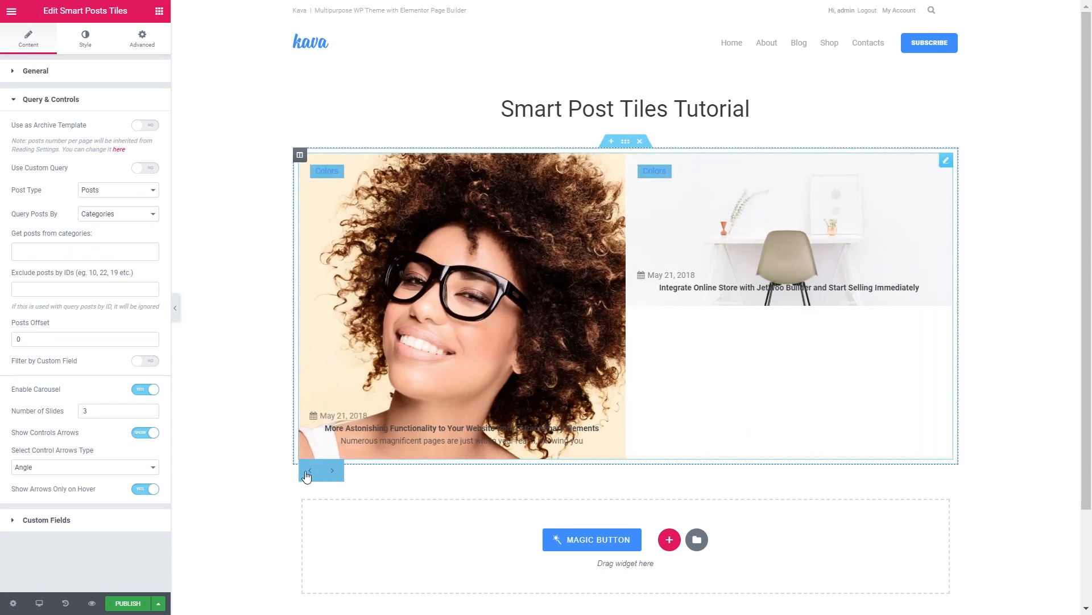
{"action": "left_click", "coordinate": [310, 470]}
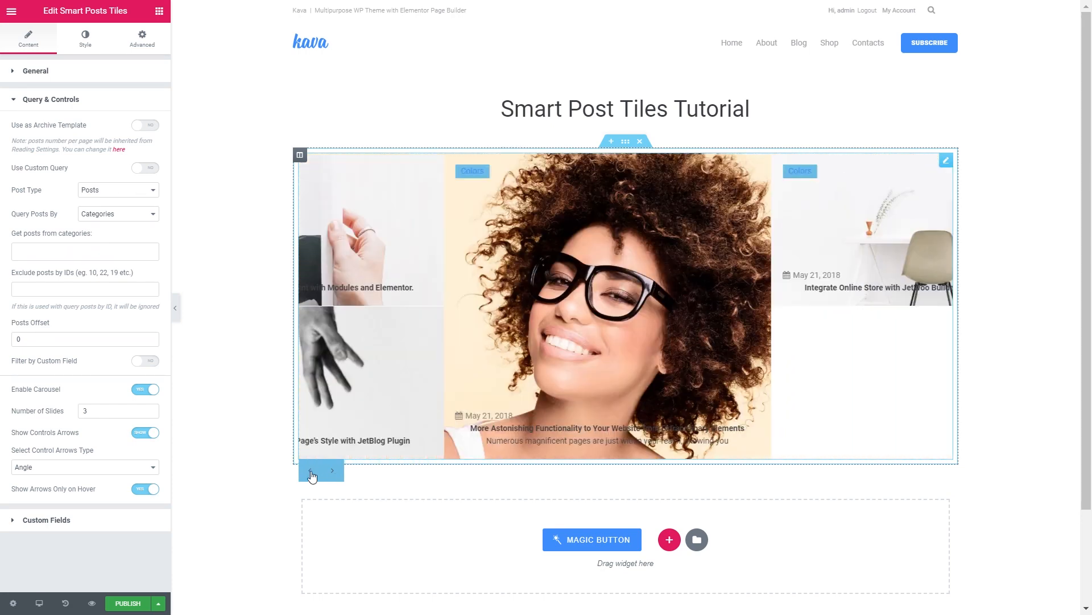
{"action": "left_click", "coordinate": [333, 470]}
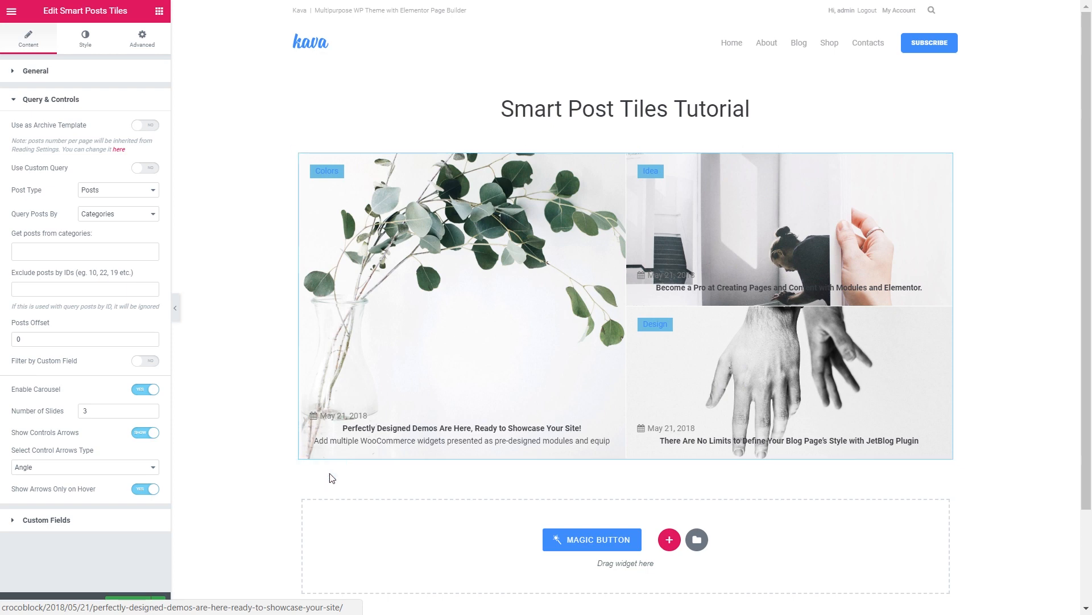
{"action": "mouse_move", "coordinate": [97, 42]}
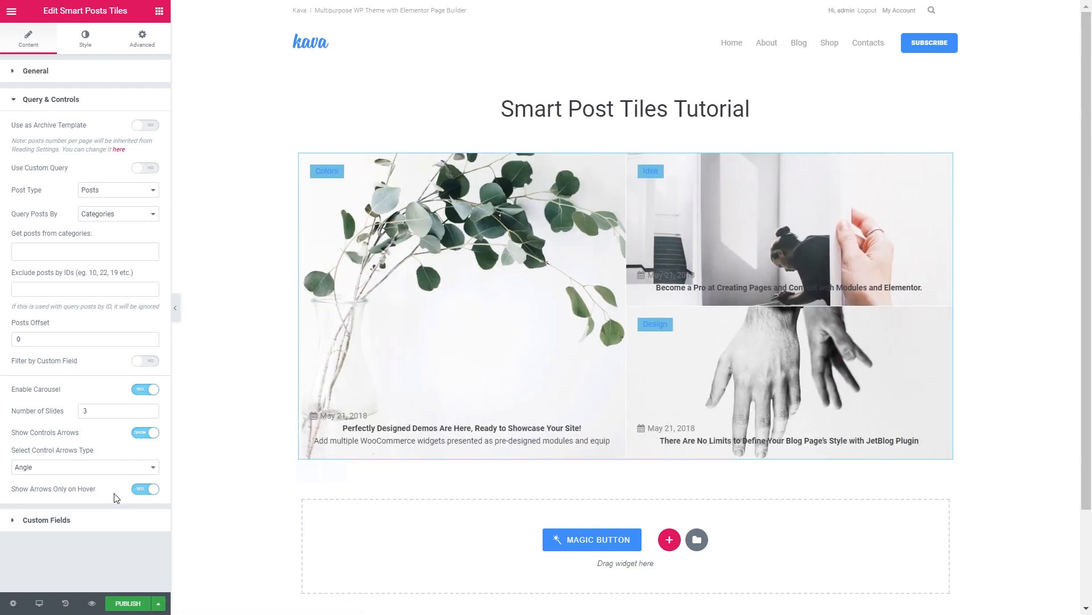
Step: Toggle Show Arrows Only on Hover off and back, then expand Custom Fields
{"action": "left_click", "coordinate": [145, 489]}
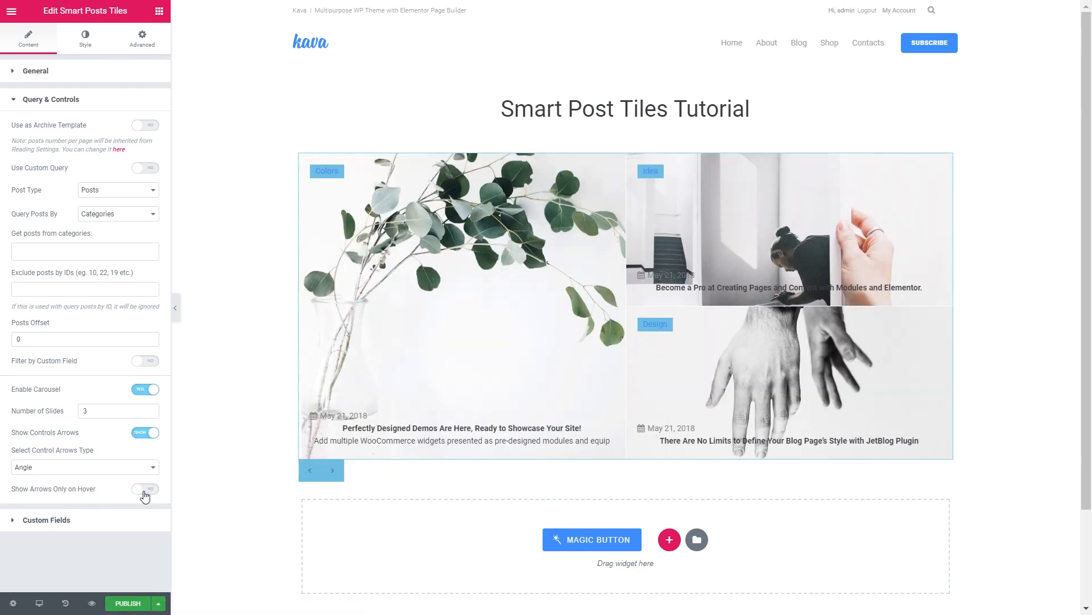
{"action": "left_click", "coordinate": [144, 489]}
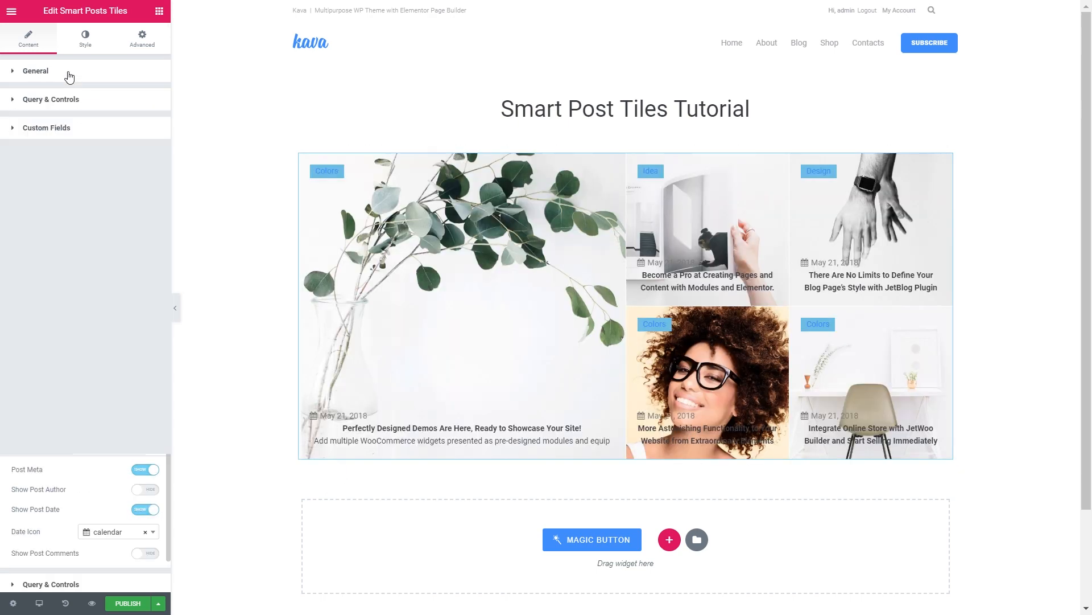
{"action": "left_click", "coordinate": [46, 127]}
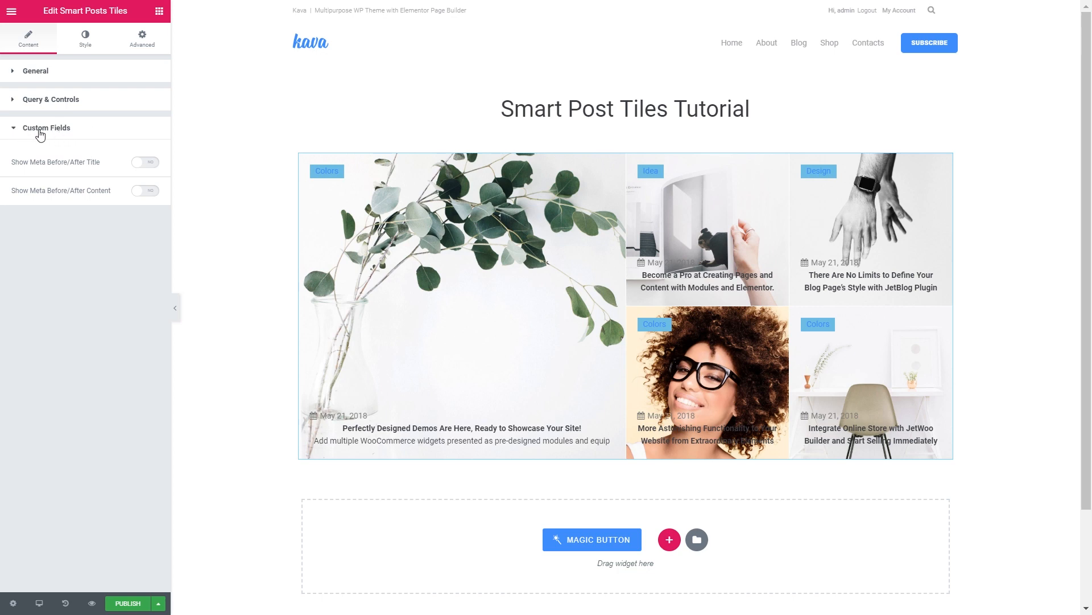
Step: Enable Show Meta Before/After Title, review Item #1, collapse Custom Fields, then open Style
{"action": "left_click", "coordinate": [145, 161]}
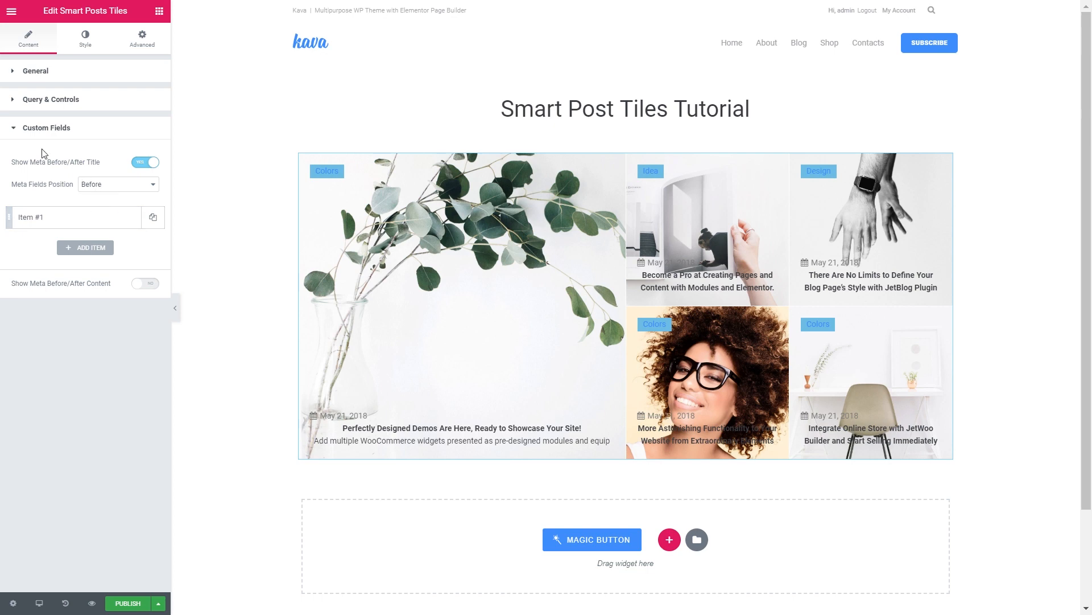
{"action": "mouse_move", "coordinate": [40, 169]}
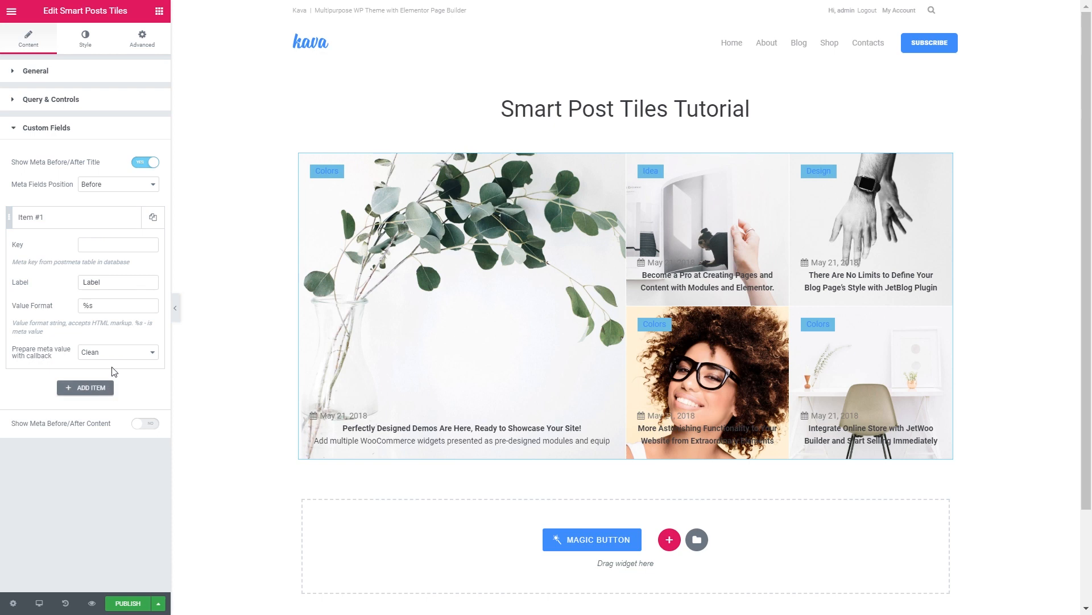
{"action": "left_click", "coordinate": [118, 244]}
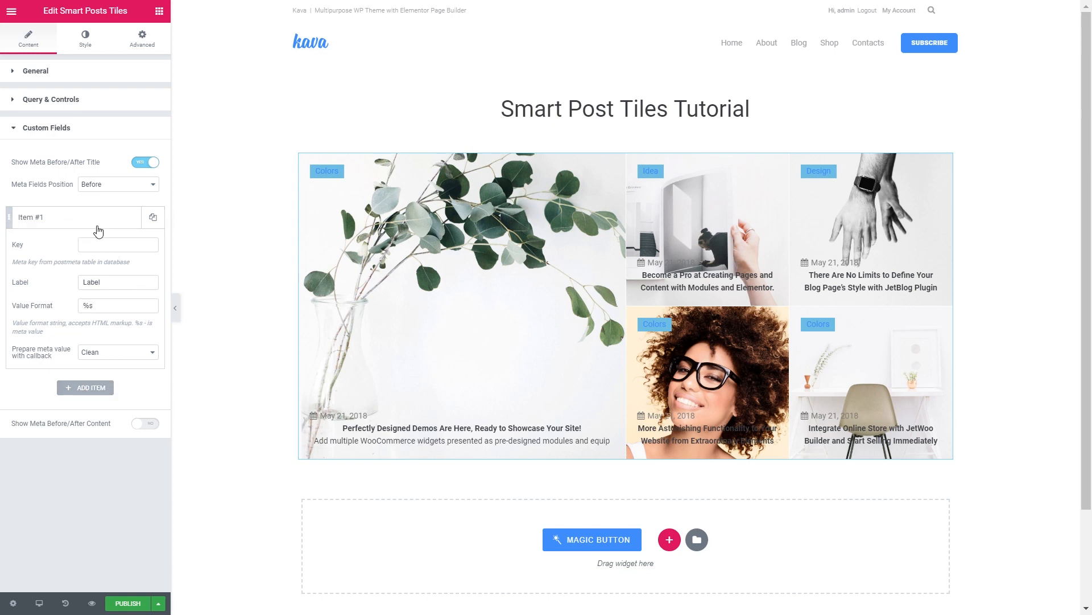
{"action": "mouse_move", "coordinate": [84, 140]}
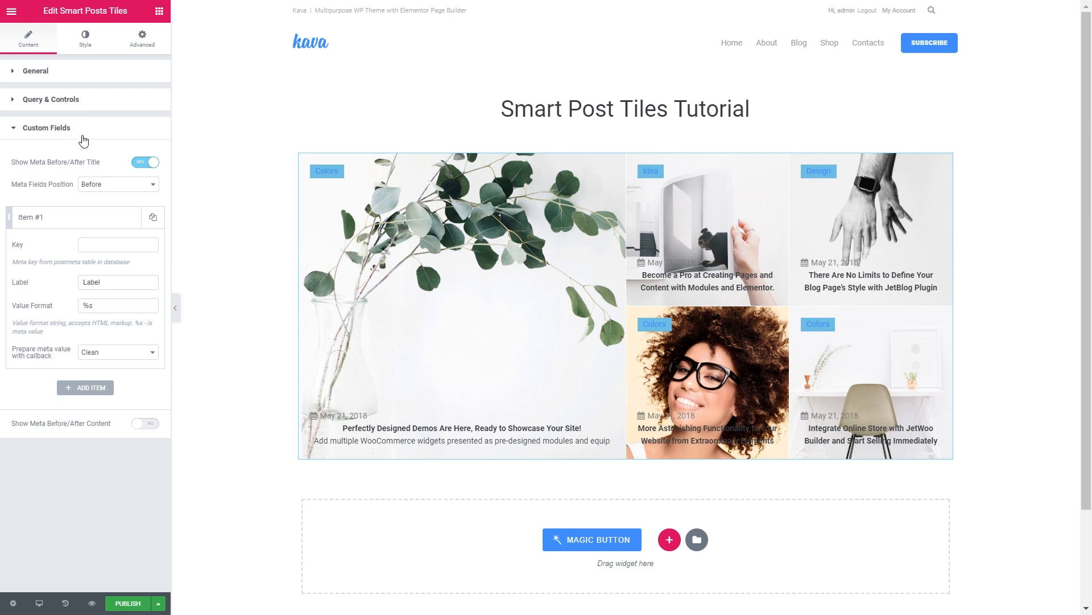
{"action": "left_click", "coordinate": [46, 127]}
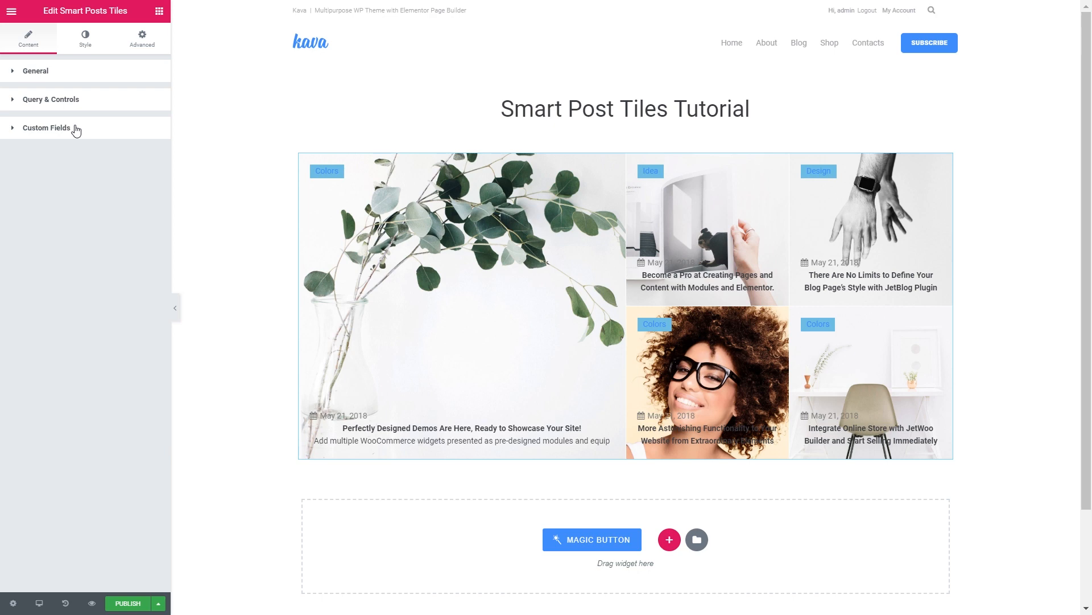
{"action": "left_click", "coordinate": [85, 38]}
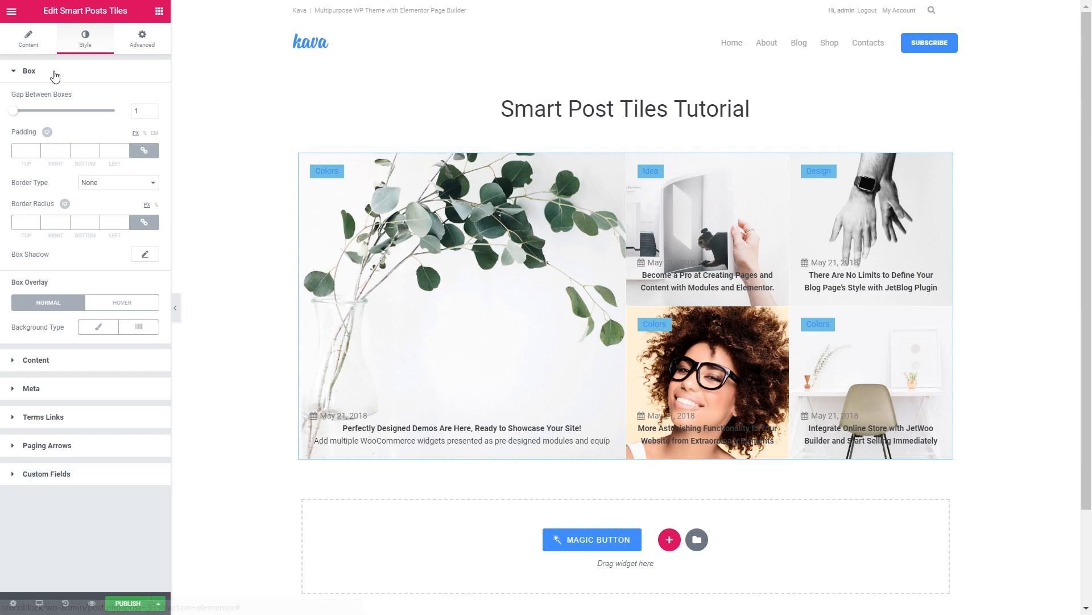
{"action": "mouse_move", "coordinate": [148, 123]}
{"action": "type", "text": "3"}
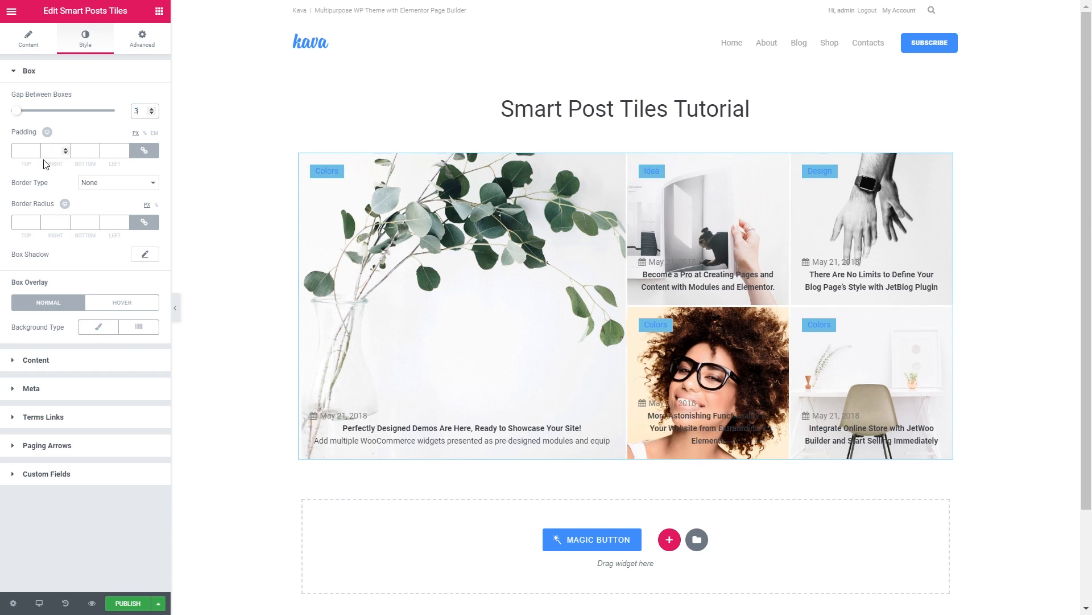
{"action": "mouse_move", "coordinate": [129, 188]}
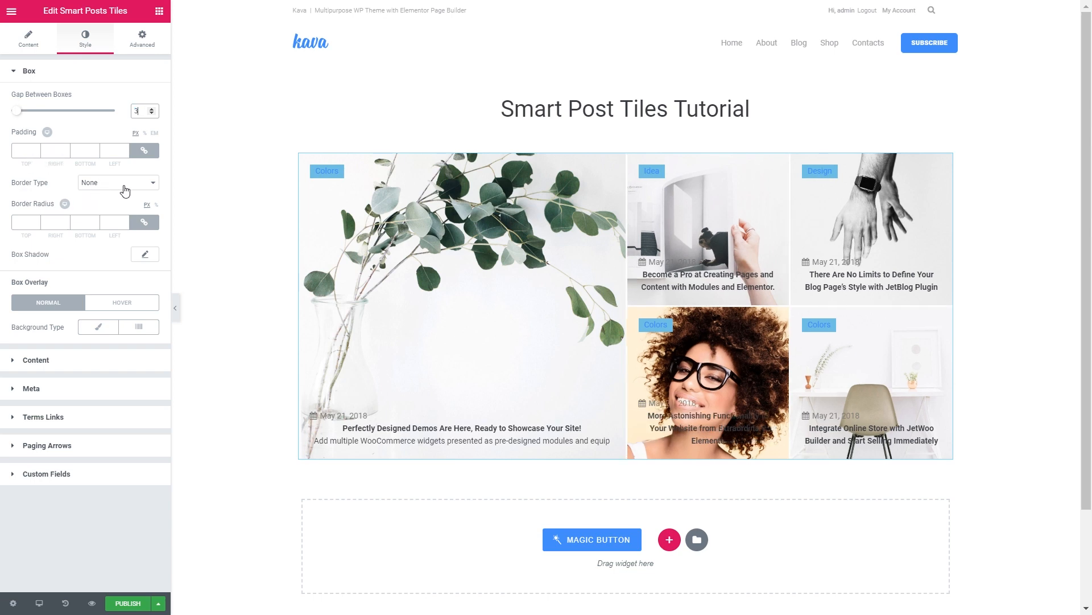
{"action": "mouse_move", "coordinate": [97, 327]}
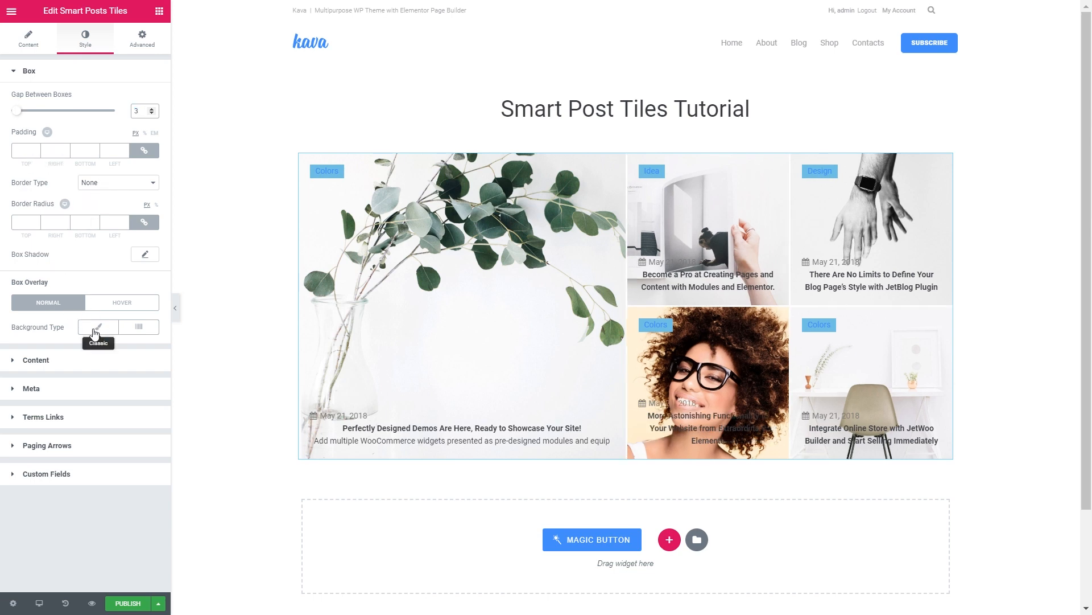
{"action": "mouse_move", "coordinate": [110, 326]}
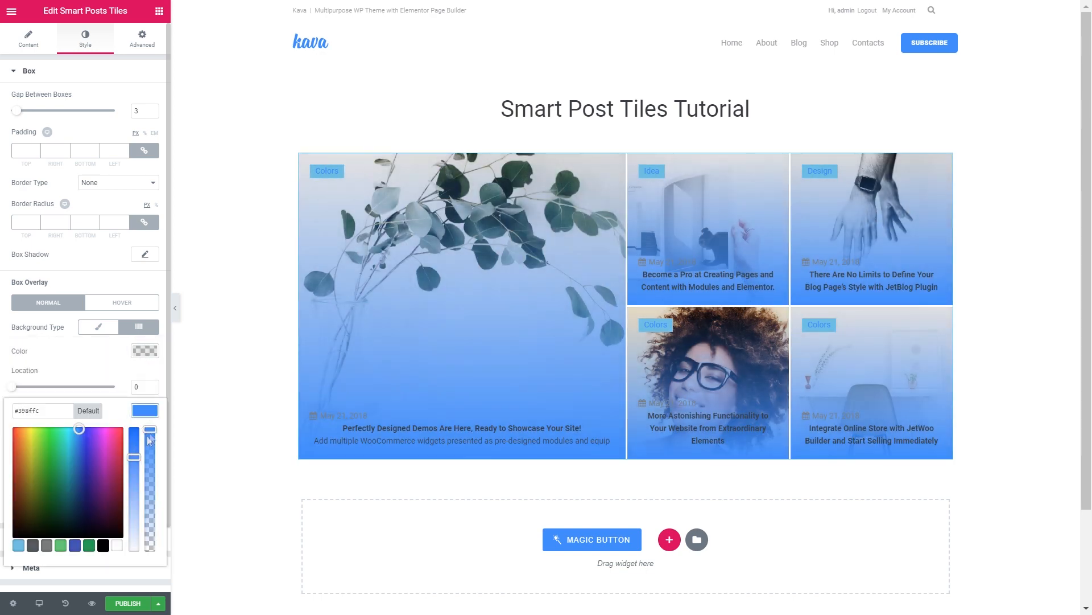
Step: Make the Box Overlay gradient colours a semi-transparent light blue
{"action": "left_click", "coordinate": [138, 326]}
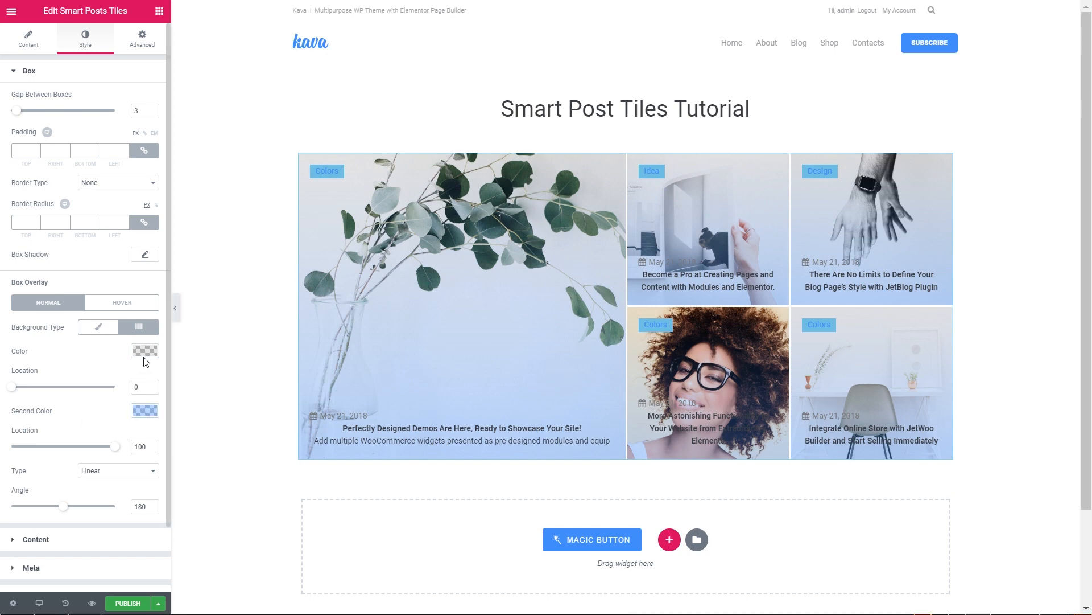
{"action": "left_click", "coordinate": [144, 350]}
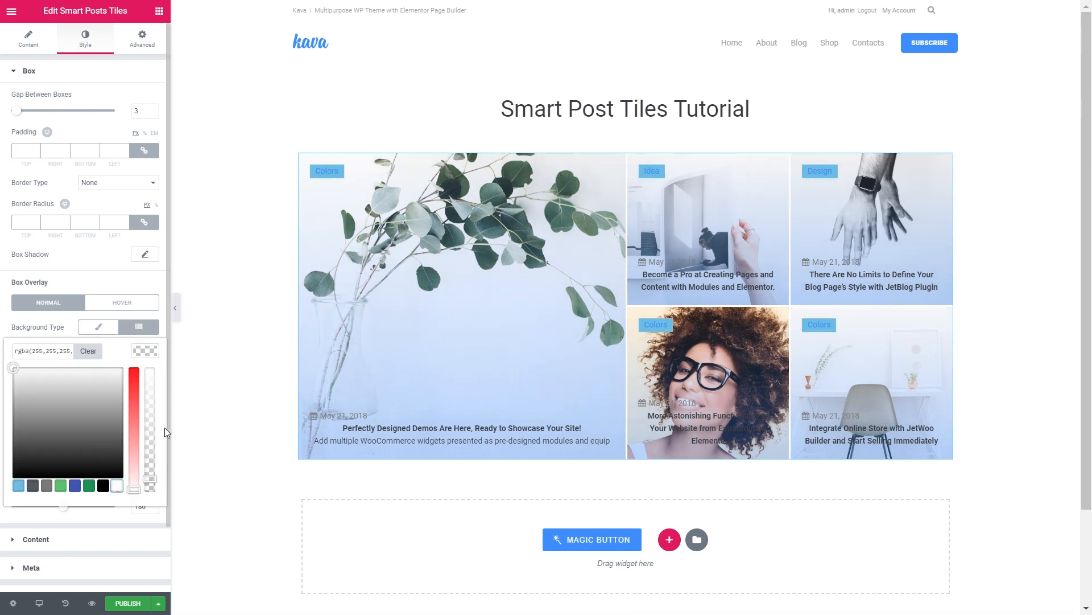
{"action": "left_click", "coordinate": [138, 327]}
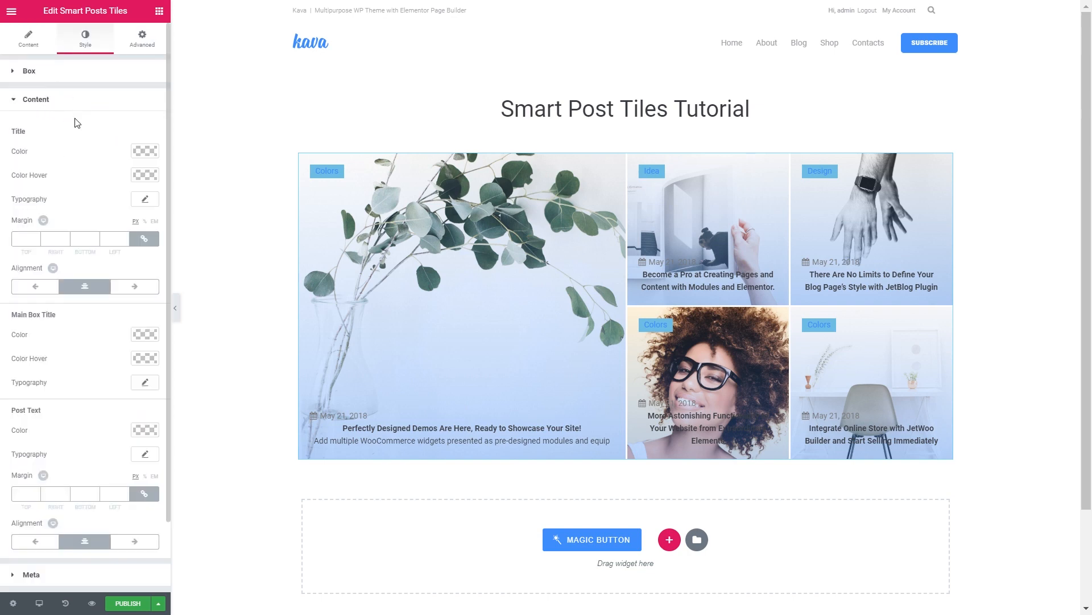
Step: Set tile titles to white, enlarge their typography, left-align them, and make excerpt text white
{"action": "left_click", "coordinate": [145, 150]}
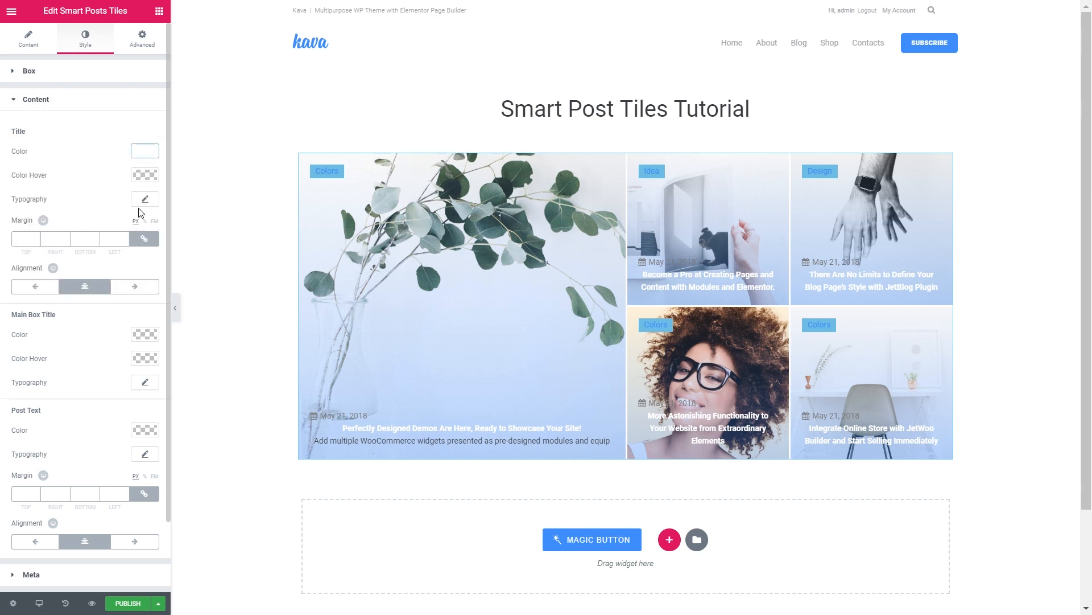
{"action": "left_click", "coordinate": [144, 198]}
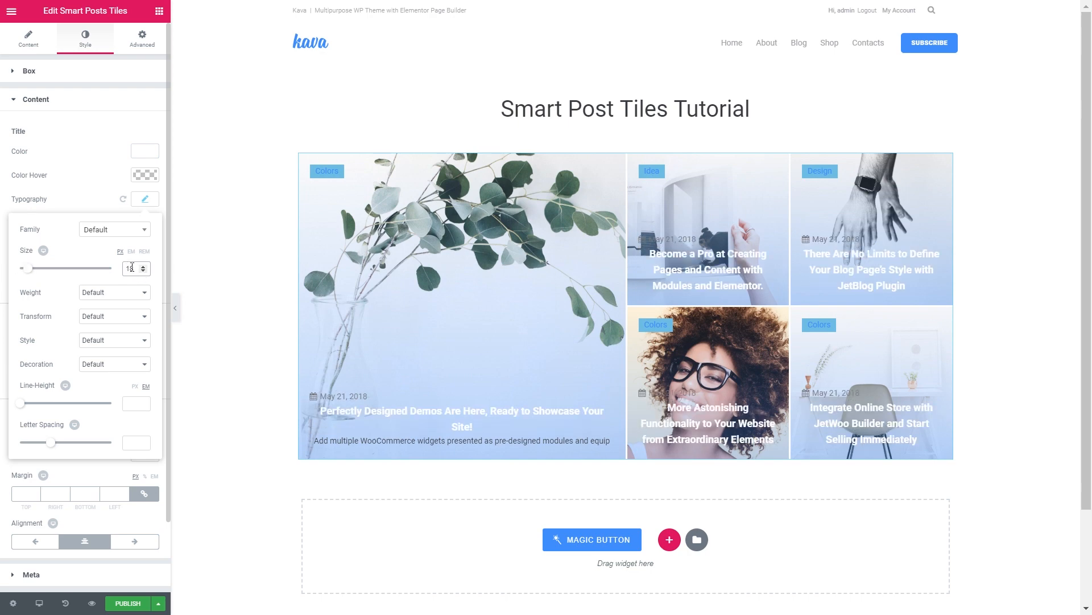
{"action": "left_click", "coordinate": [145, 198]}
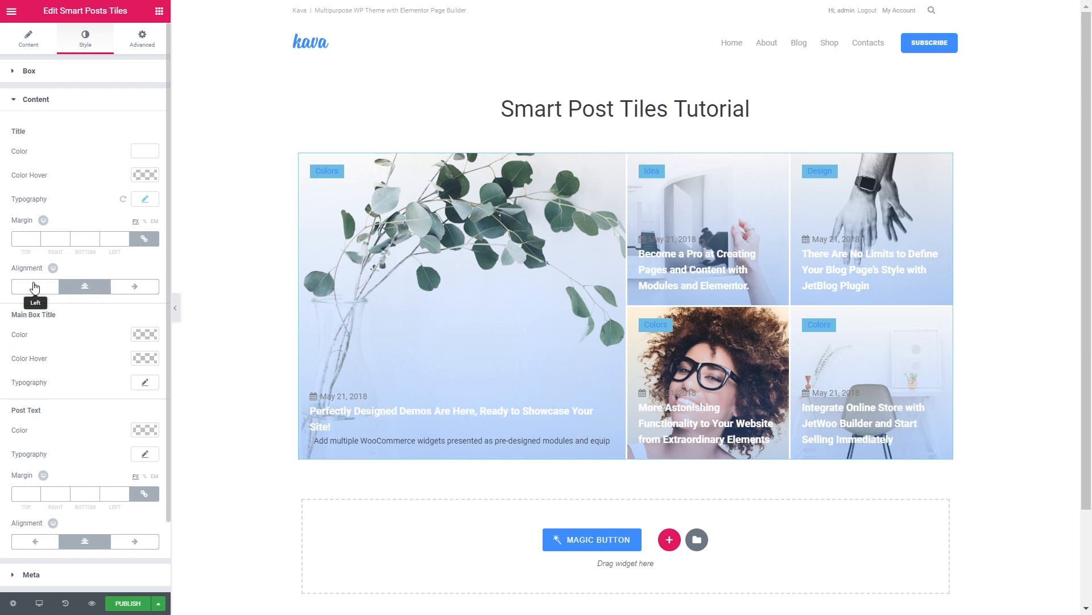
{"action": "scroll", "scroll_direction": "down", "scroll_amount": 3}
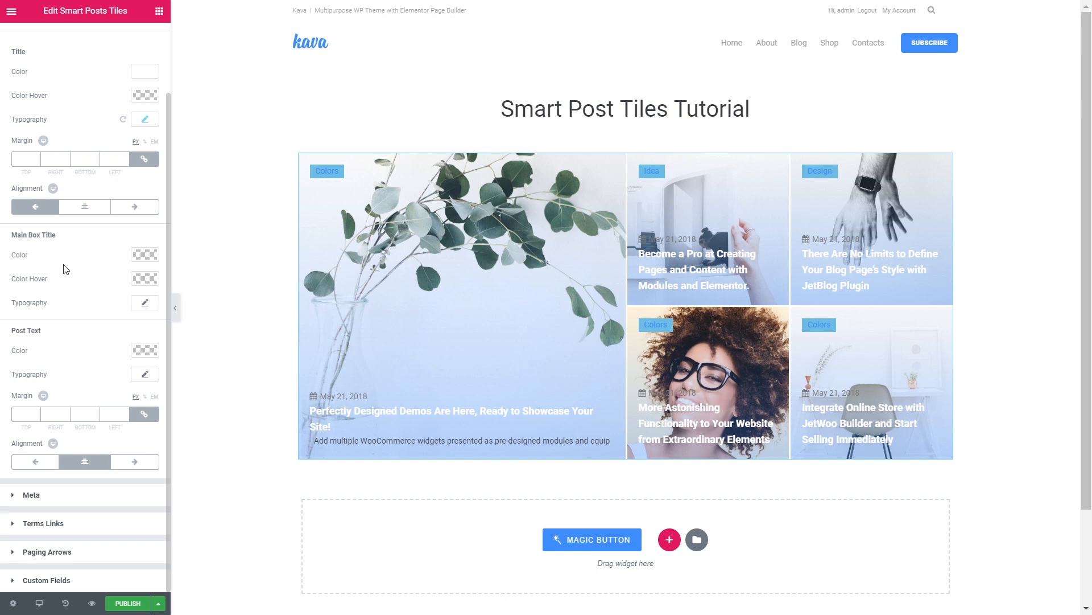
{"action": "left_click", "coordinate": [145, 350]}
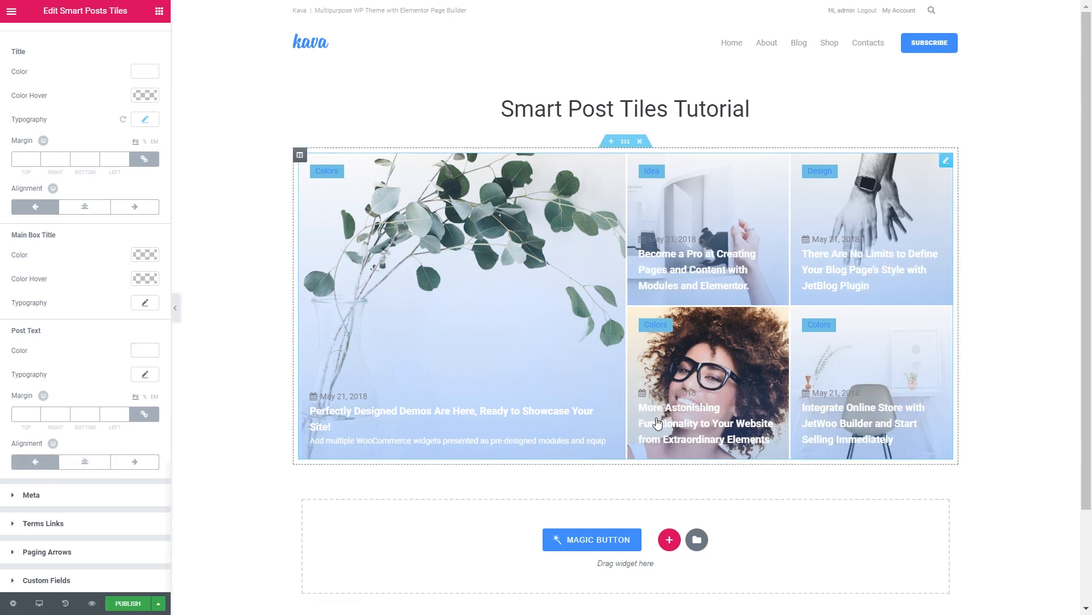
{"action": "mouse_move", "coordinate": [64, 311]}
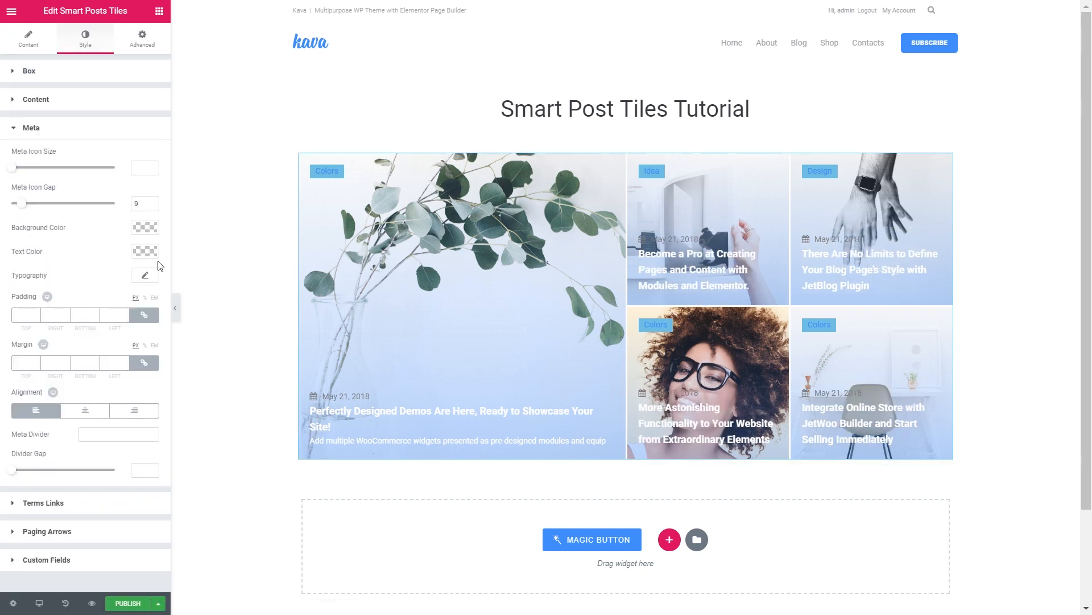
Step: Set the meta date text colour to white and the divider gap to 11
{"action": "left_click", "coordinate": [145, 227]}
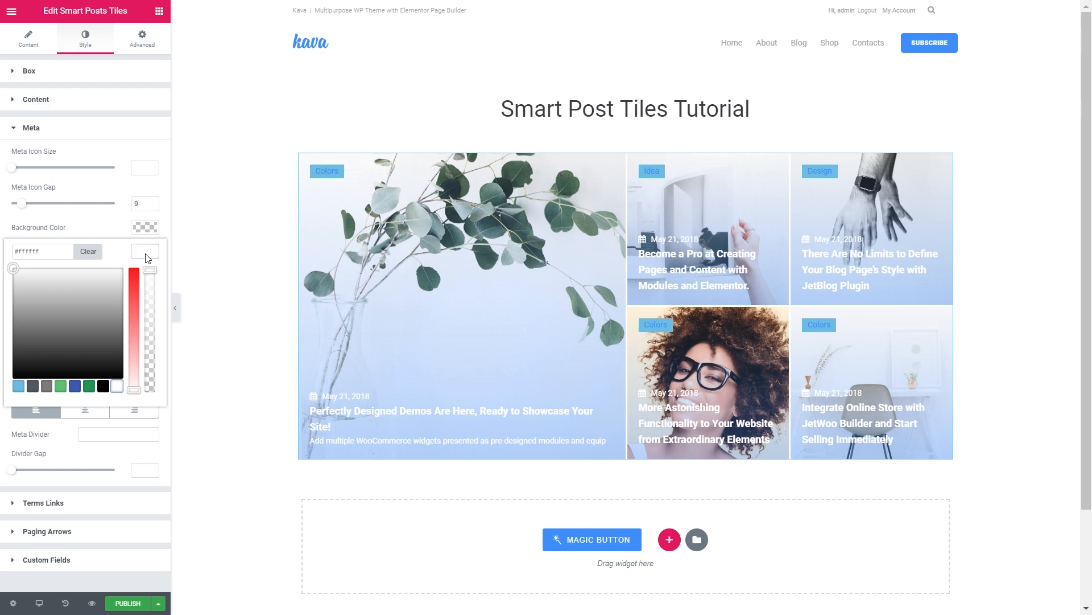
{"action": "left_click", "coordinate": [144, 251]}
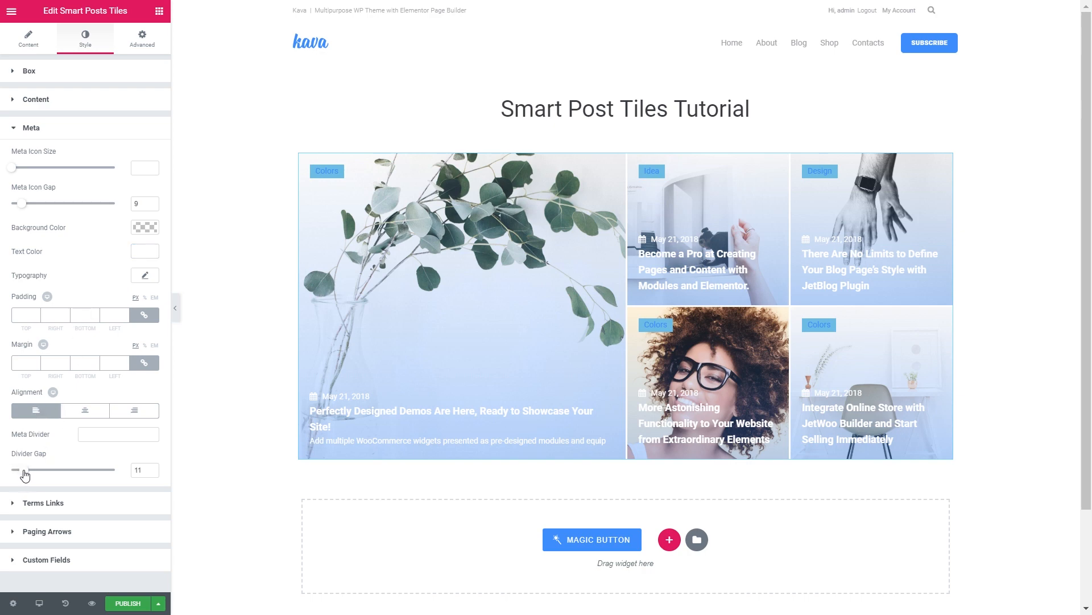
{"action": "left_click_drag", "start_coordinate": [24, 469], "coordinate": [9, 469]}
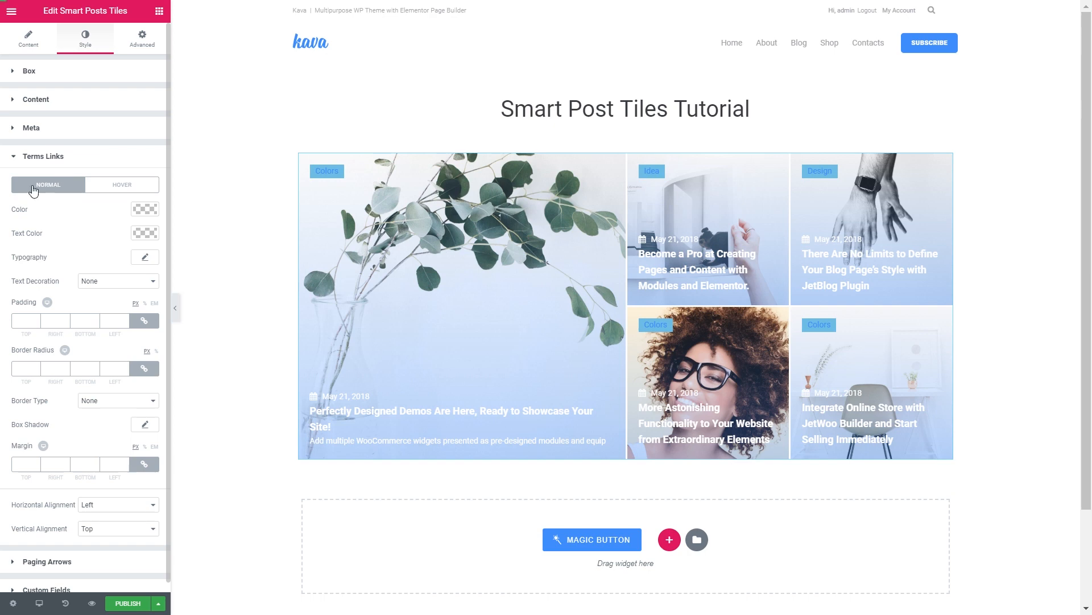
Step: Style Terms Links with red background, white text and radius 3, check Hover, then collapse
{"action": "left_click", "coordinate": [144, 209]}
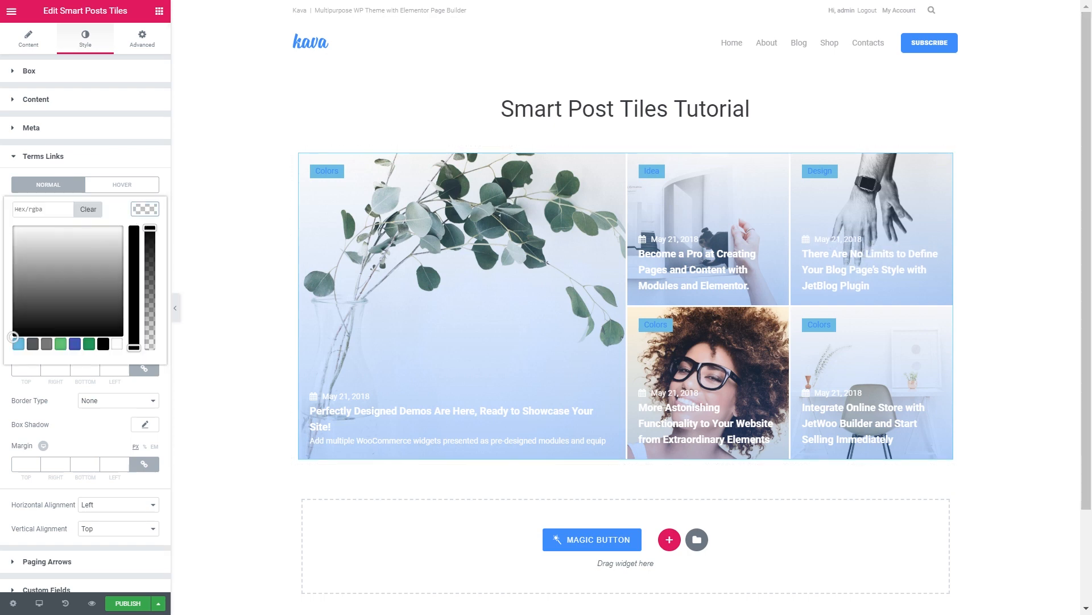
{"action": "mouse_move", "coordinate": [345, 149]}
{"action": "type", "text": "3"}
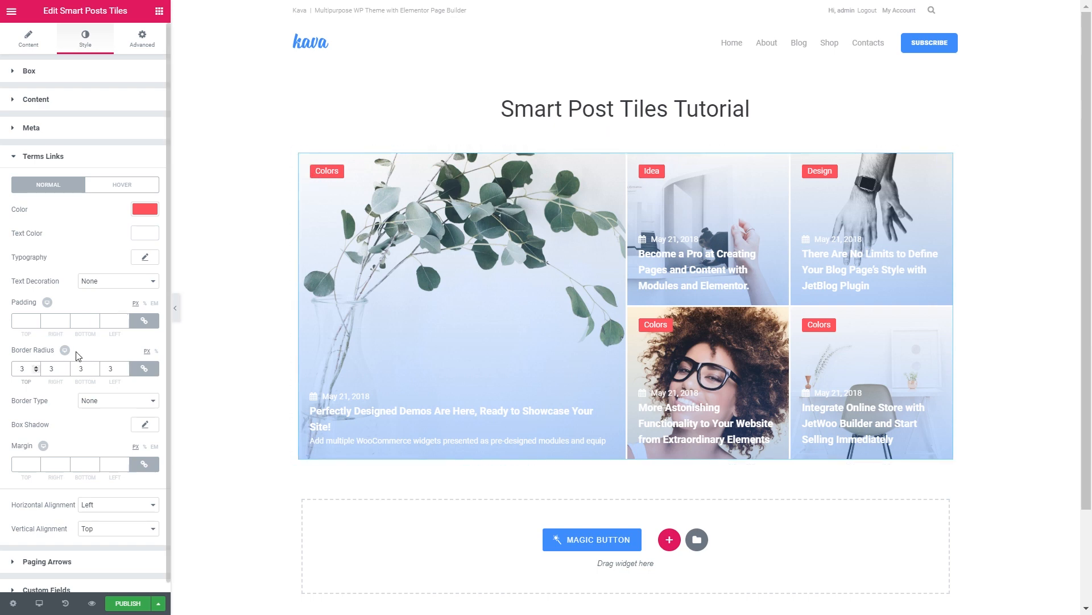
{"action": "mouse_move", "coordinate": [62, 467]}
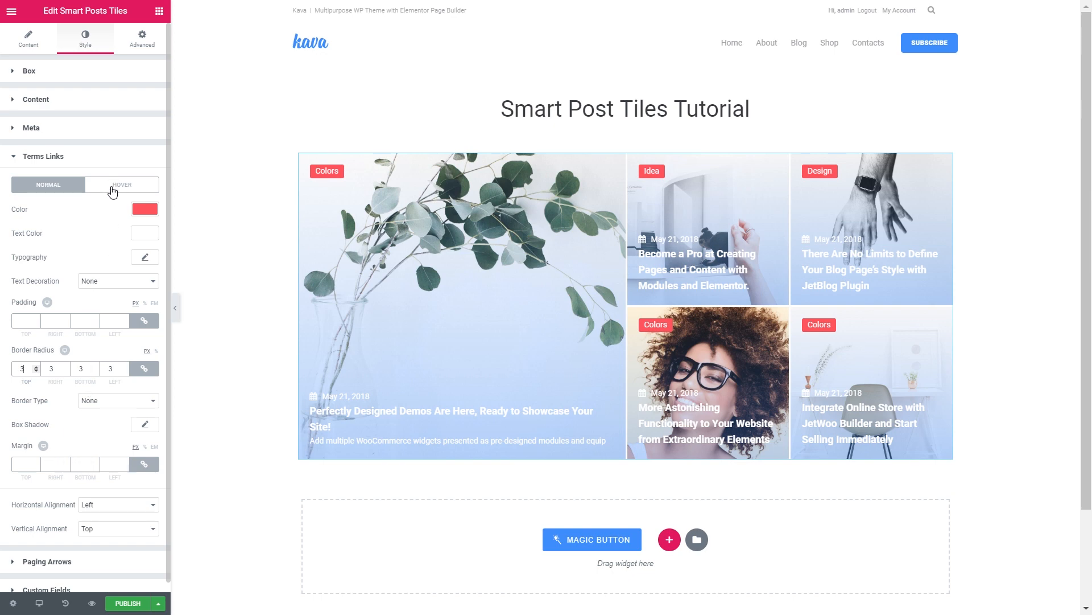
{"action": "left_click", "coordinate": [122, 184]}
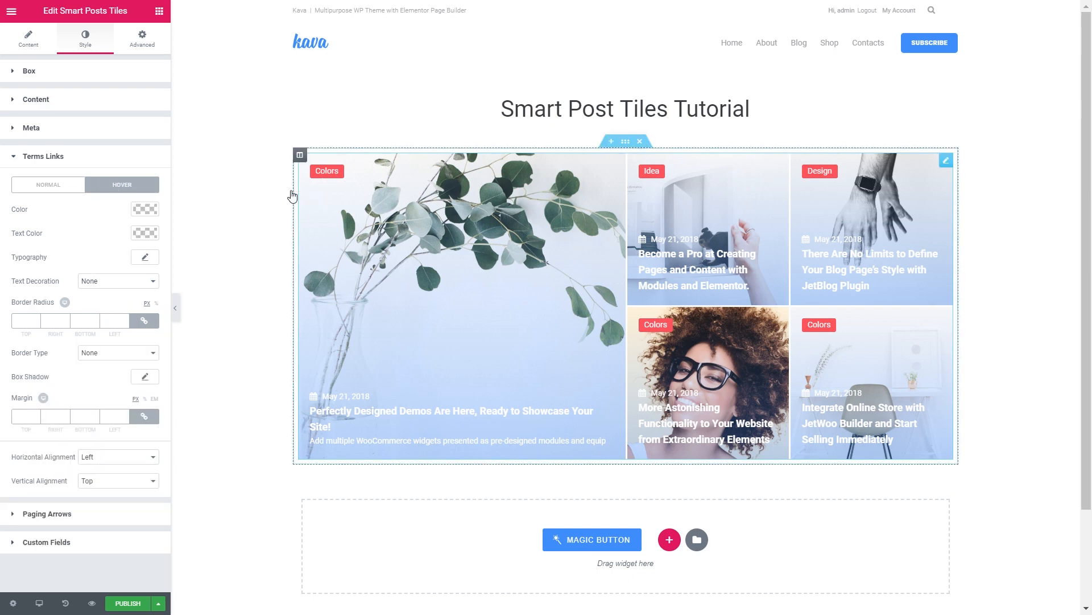
{"action": "left_click", "coordinate": [42, 155]}
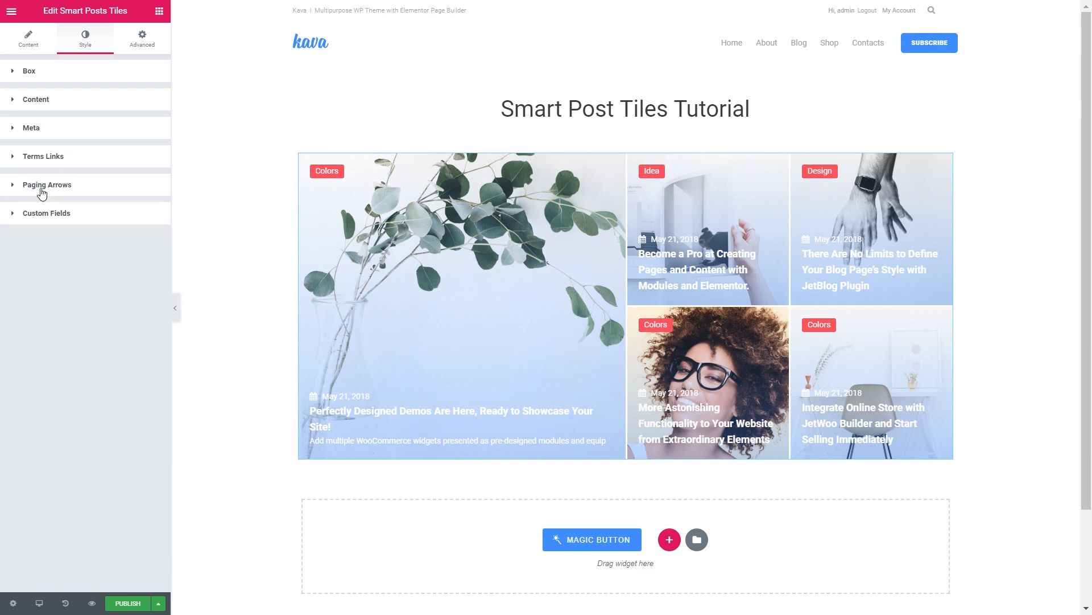
Step: Expand the Paging Arrows style options and scroll down to the Custom Fields settings
{"action": "left_click", "coordinate": [47, 184]}
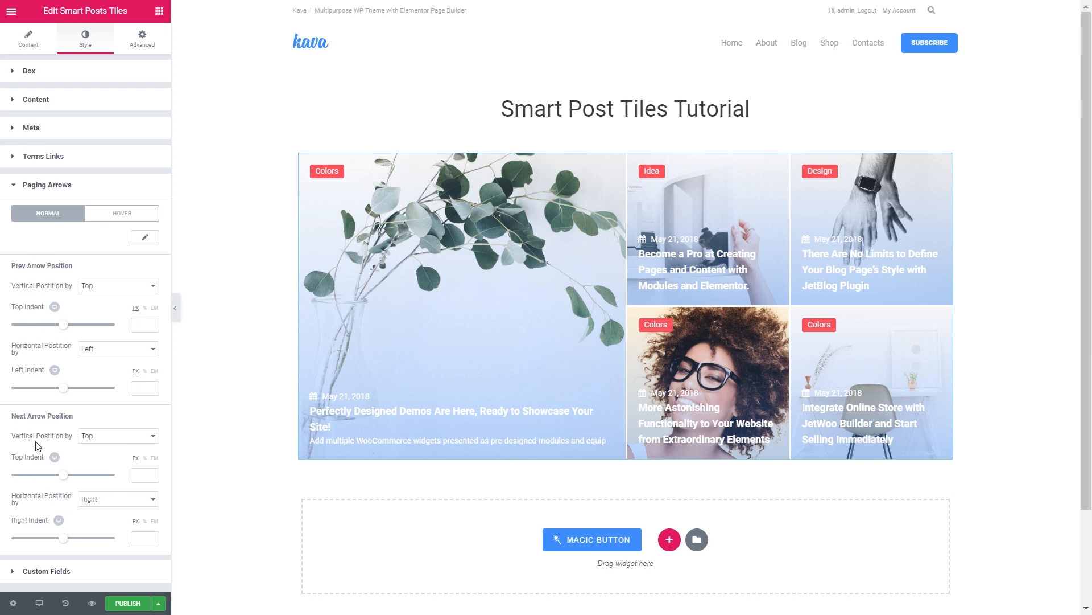
{"action": "mouse_move", "coordinate": [31, 300]}
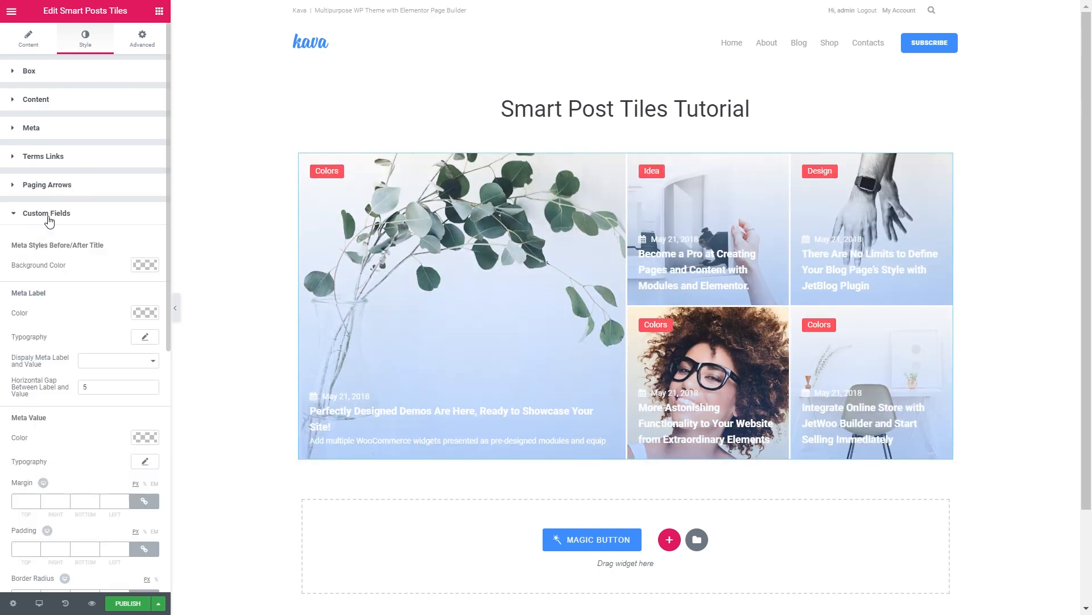
{"action": "scroll", "scroll_direction": "down", "scroll_amount": 3}
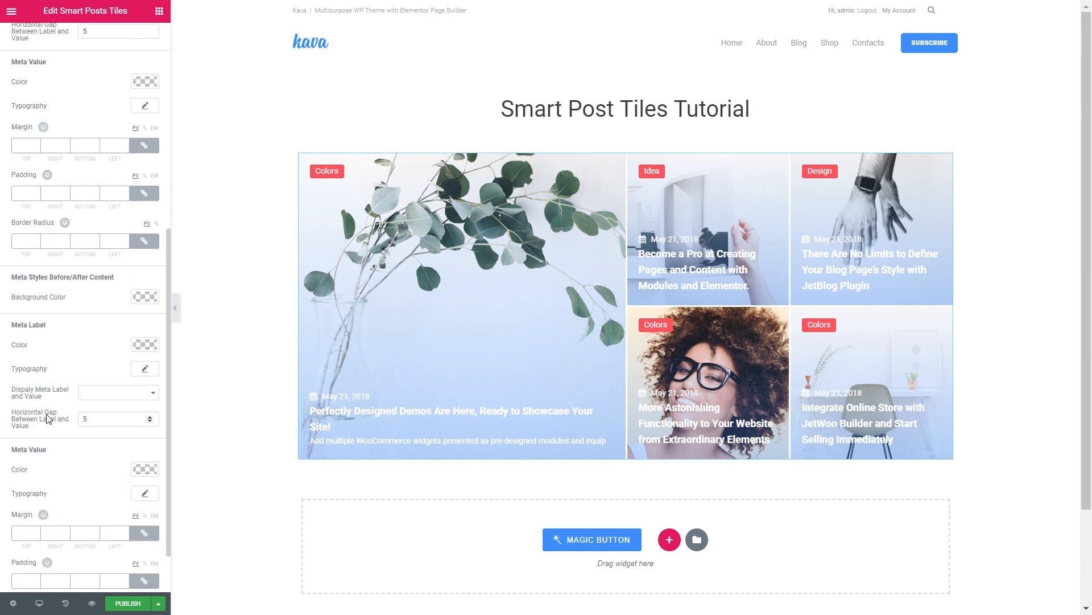
{"action": "scroll", "scroll_direction": "down", "scroll_amount": 3}
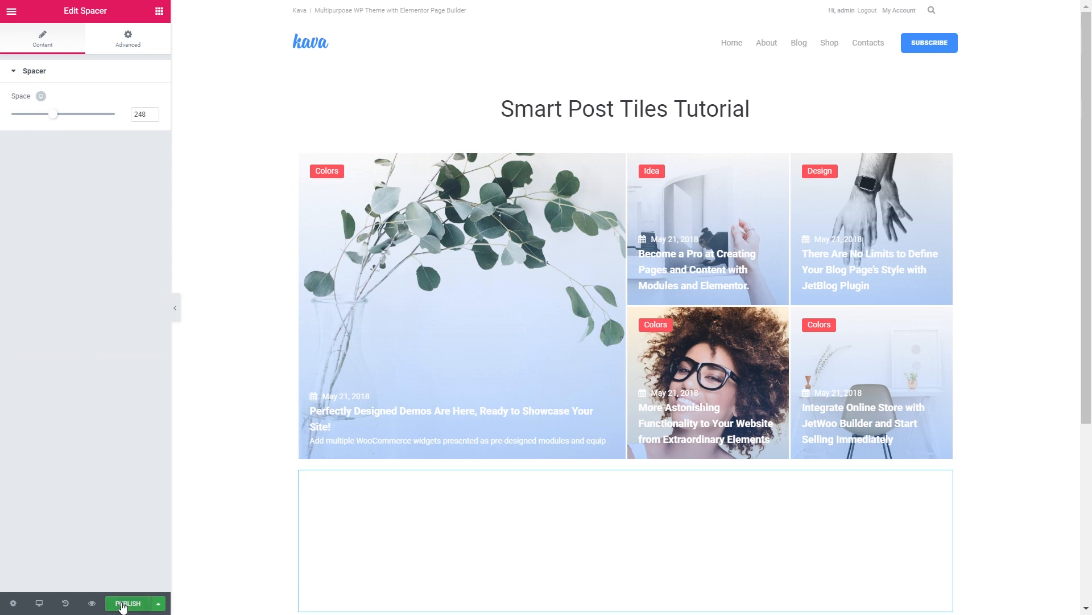
Step: Publish the Kava page with the finished Smart Post Tiles grid
{"action": "left_click", "coordinate": [128, 604]}
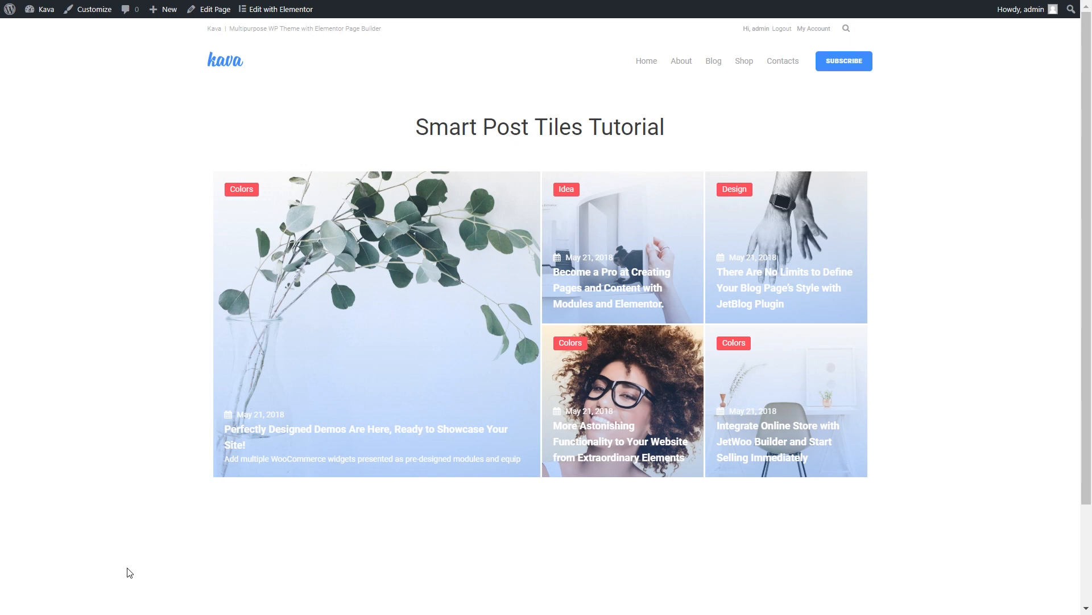
{"action": "mouse_move", "coordinate": [342, 544]}
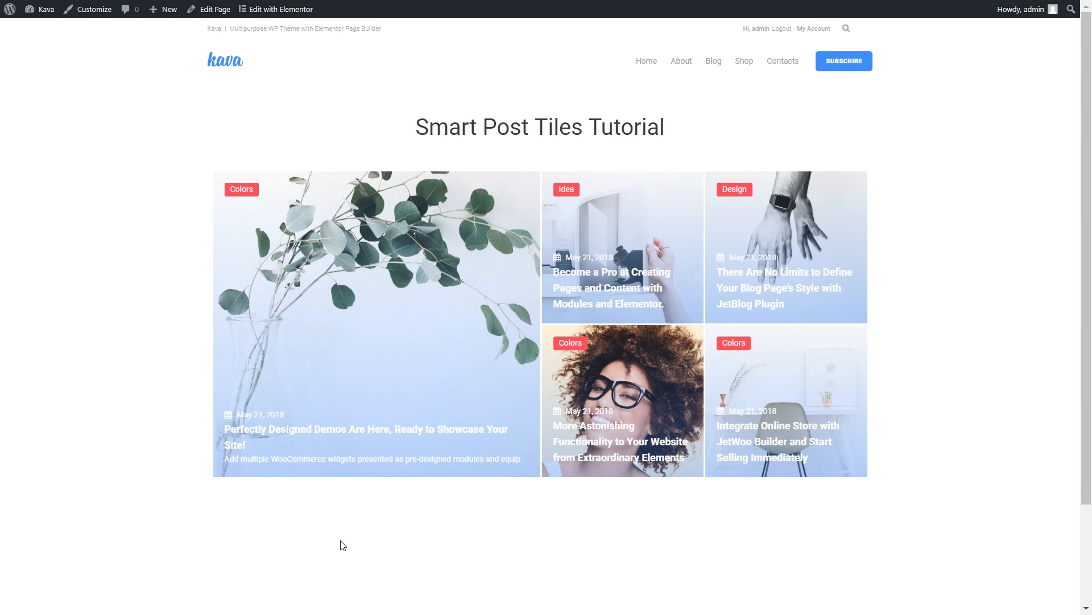
{"action": "mouse_move", "coordinate": [759, 276]}
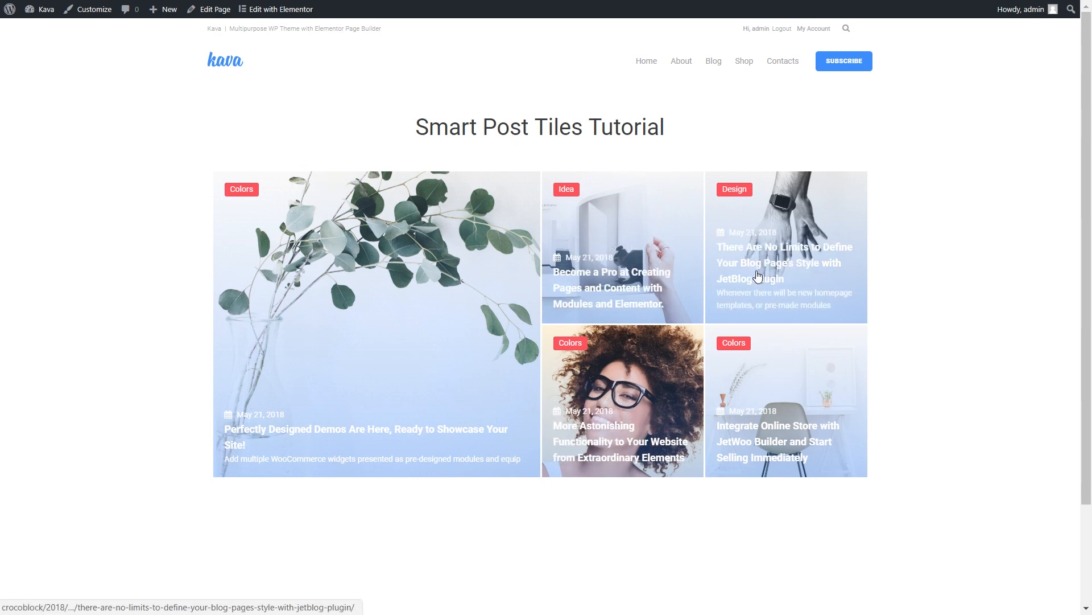